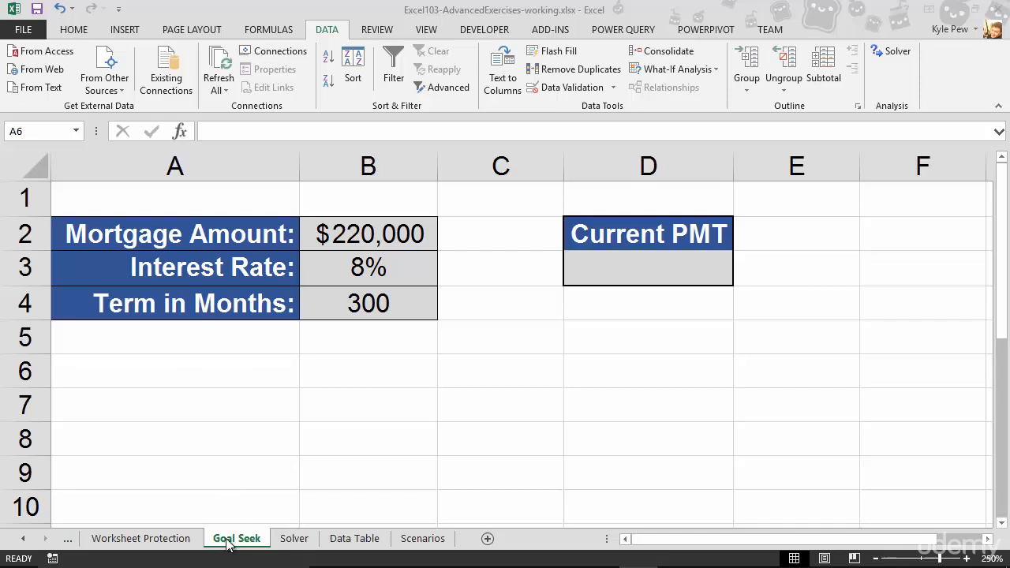
{"action": "mouse_move", "coordinate": [380, 65]}
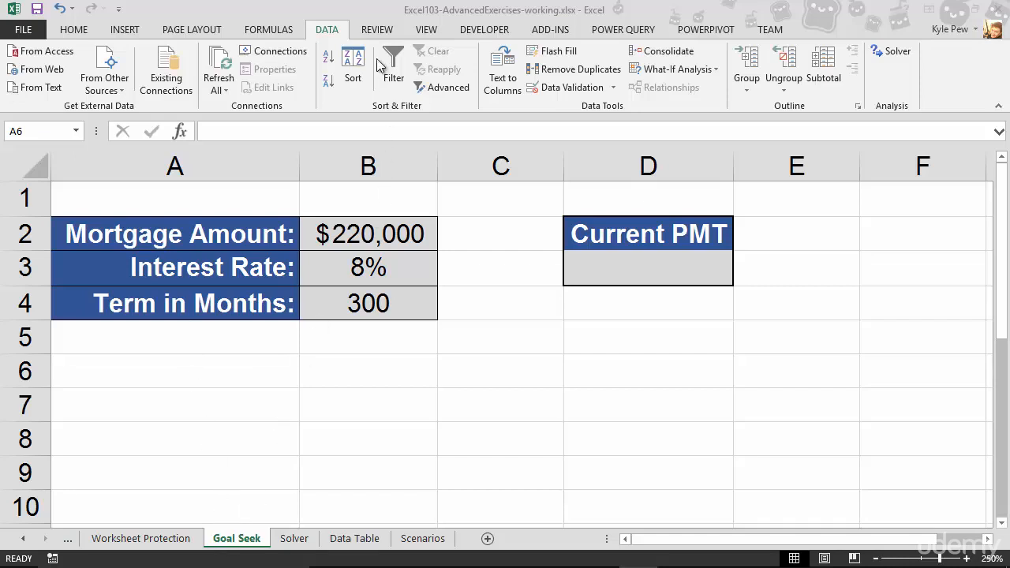
{"action": "mouse_move", "coordinate": [330, 40]}
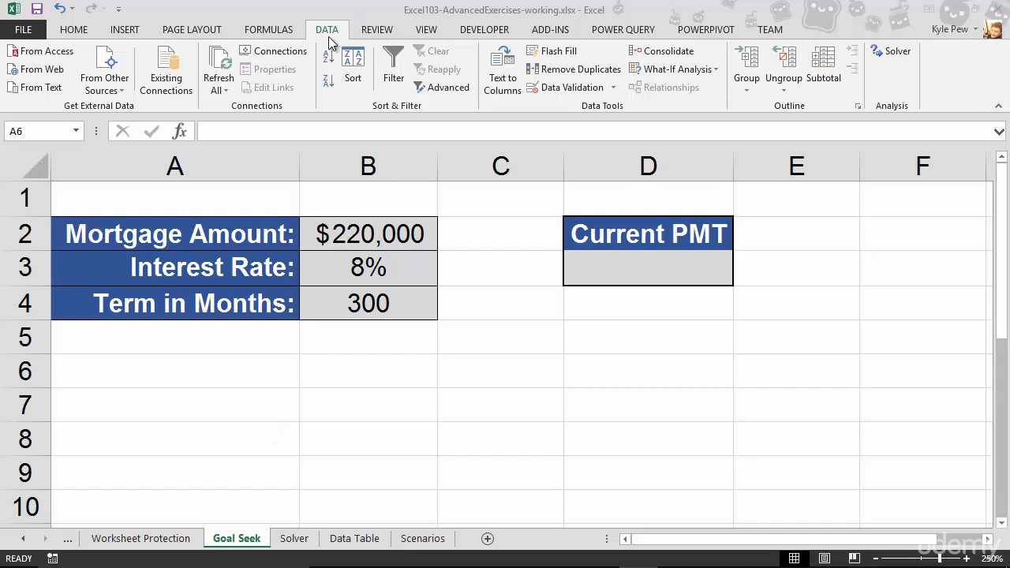
{"action": "mouse_move", "coordinate": [608, 123]}
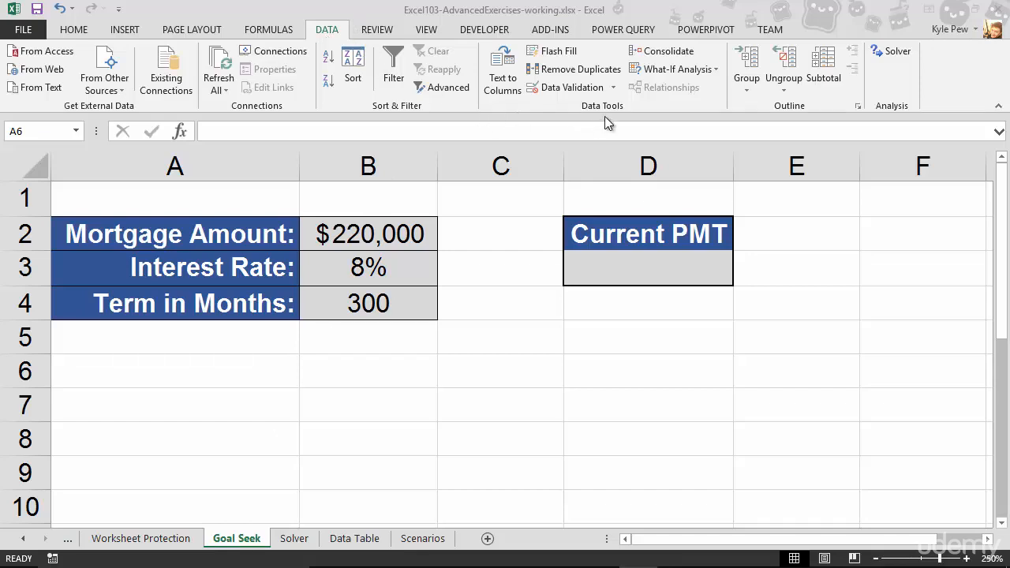
{"action": "mouse_move", "coordinate": [671, 76]}
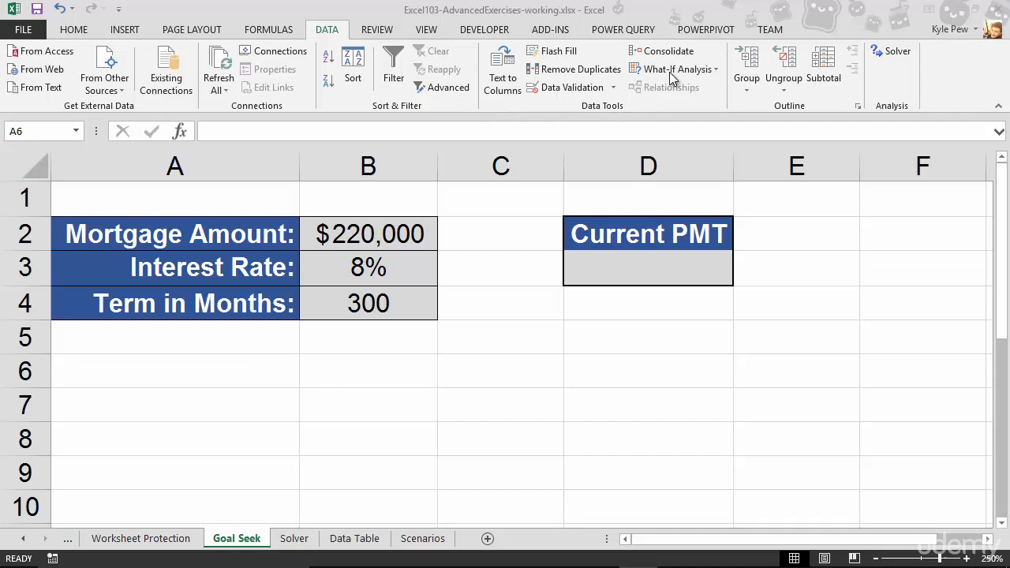
{"action": "mouse_move", "coordinate": [703, 75]}
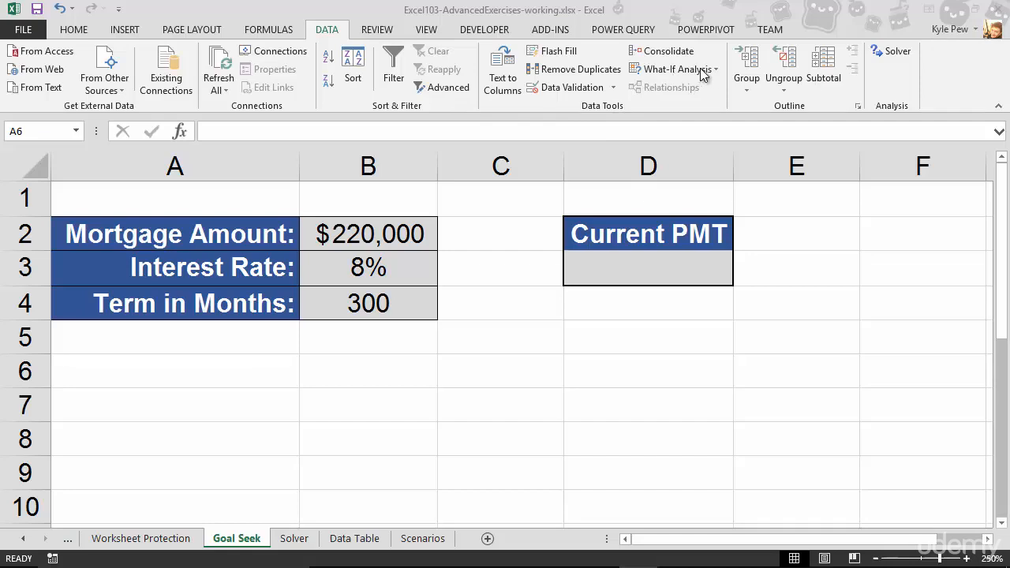
Select the Current PMT result cell D3.
{"action": "left_click", "coordinate": [175, 371]}
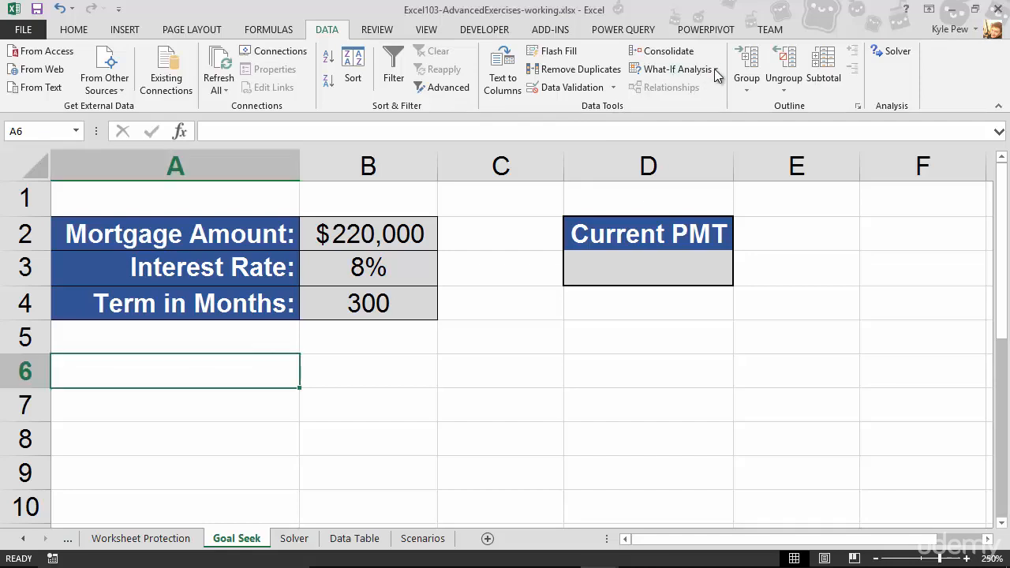
{"action": "left_click", "coordinate": [677, 68]}
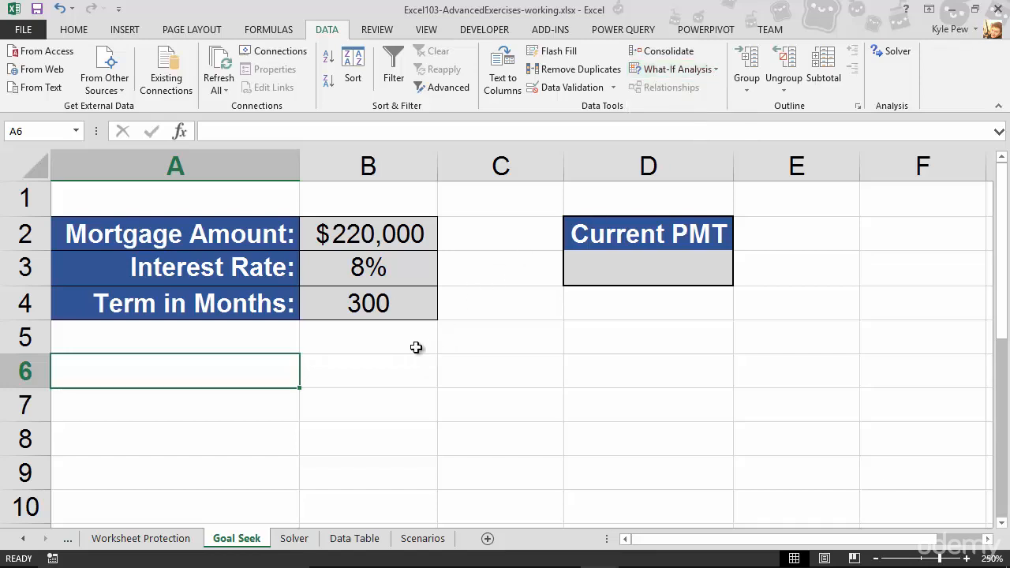
{"action": "mouse_move", "coordinate": [439, 380]}
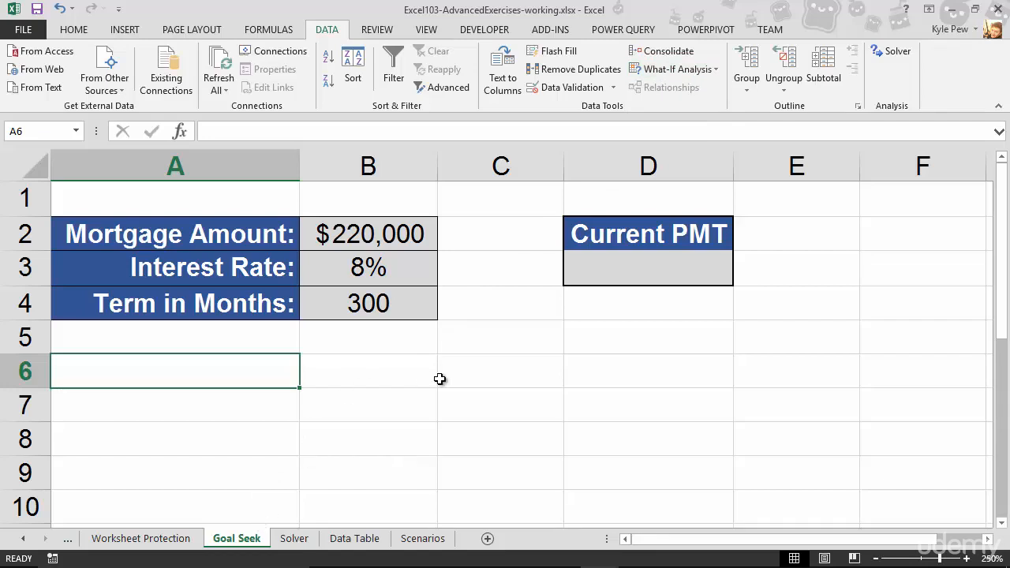
{"action": "left_click", "coordinate": [500, 371]}
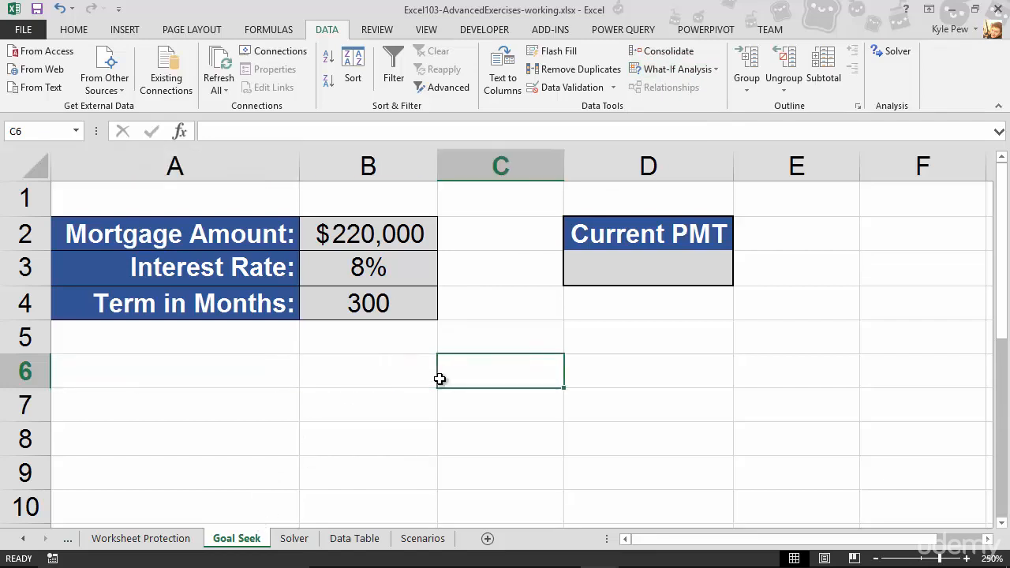
{"action": "mouse_move", "coordinate": [313, 246]}
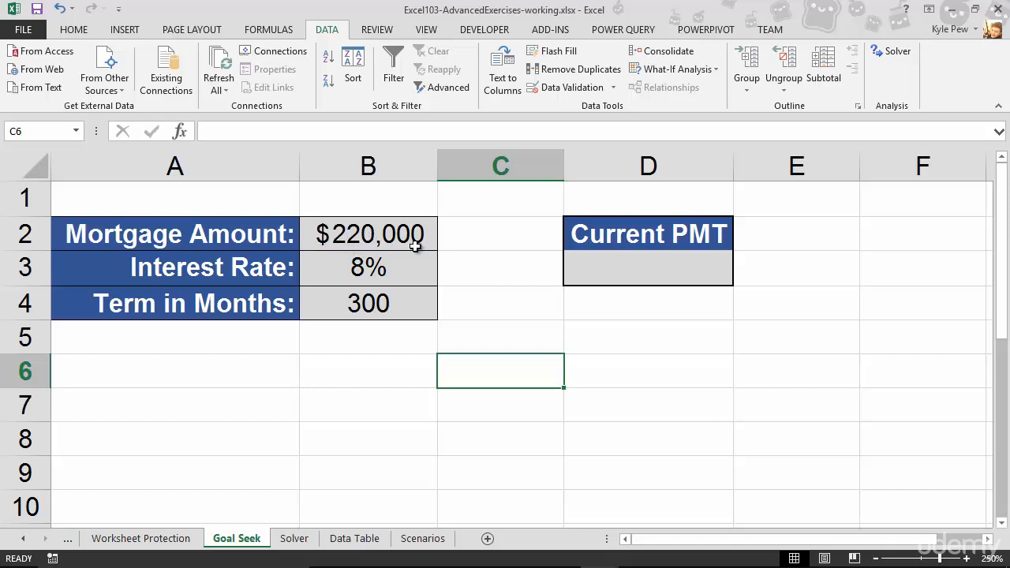
{"action": "mouse_move", "coordinate": [368, 278]}
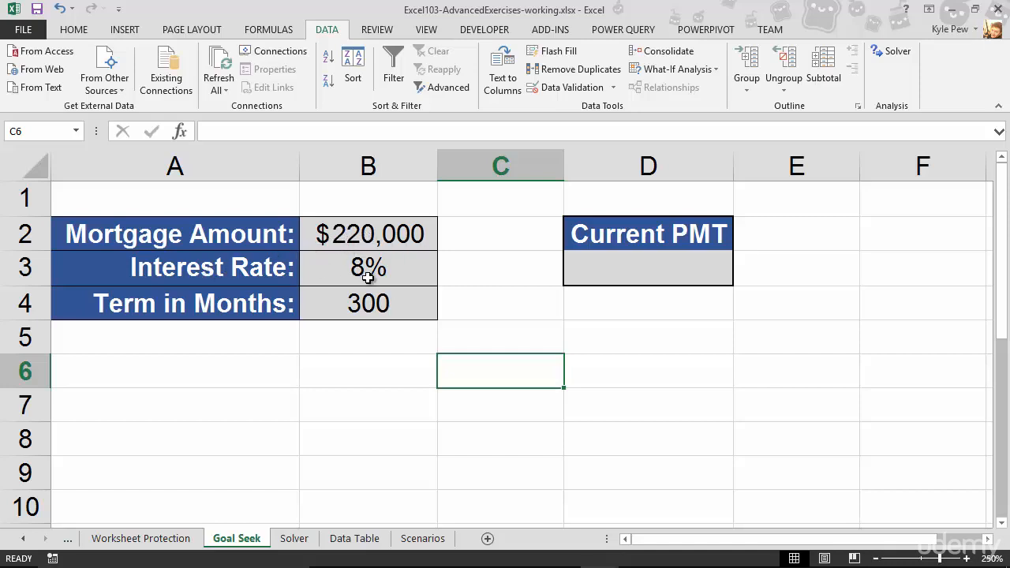
{"action": "mouse_move", "coordinate": [205, 312]}
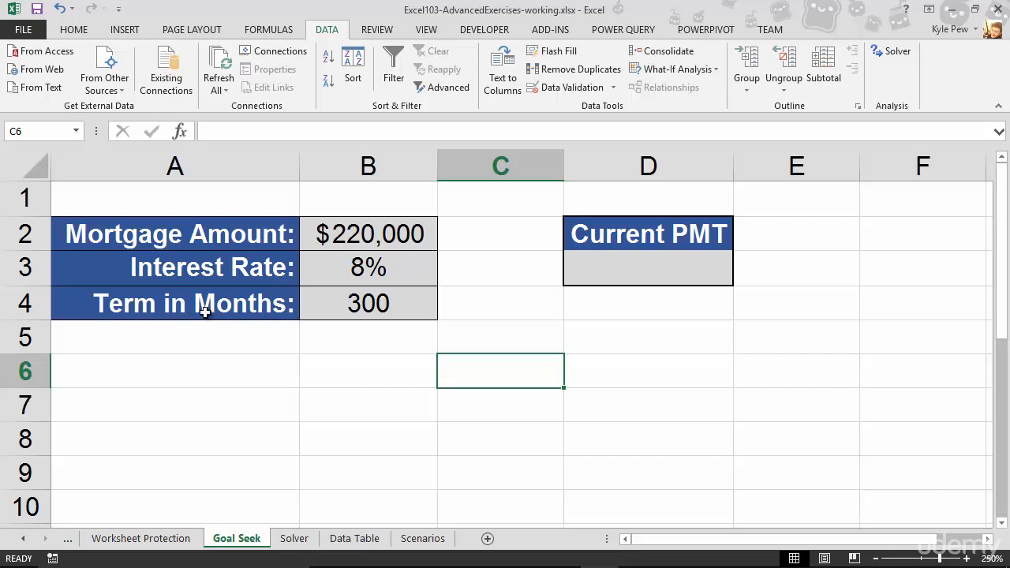
{"action": "mouse_move", "coordinate": [420, 313]}
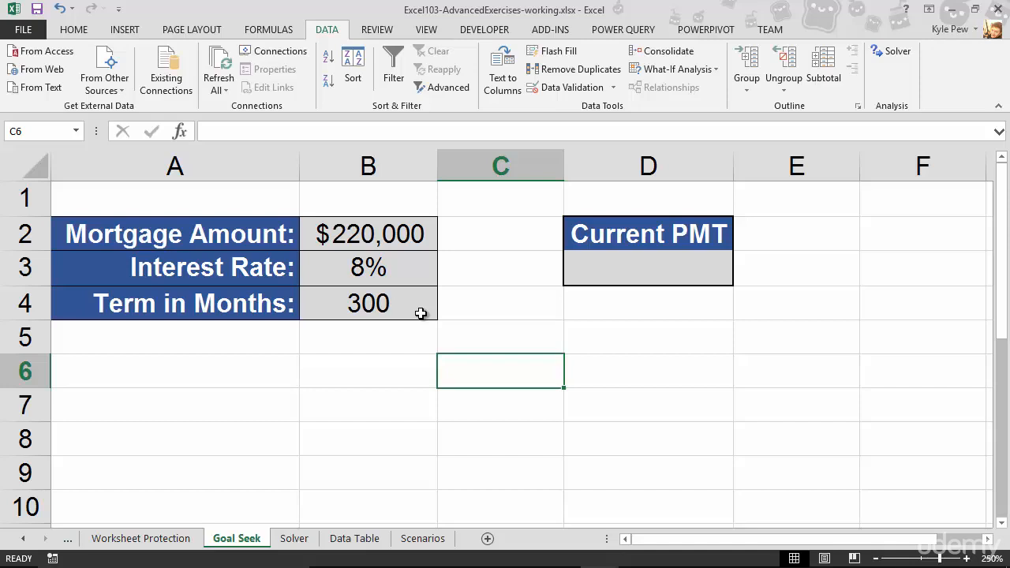
{"action": "mouse_move", "coordinate": [329, 295]}
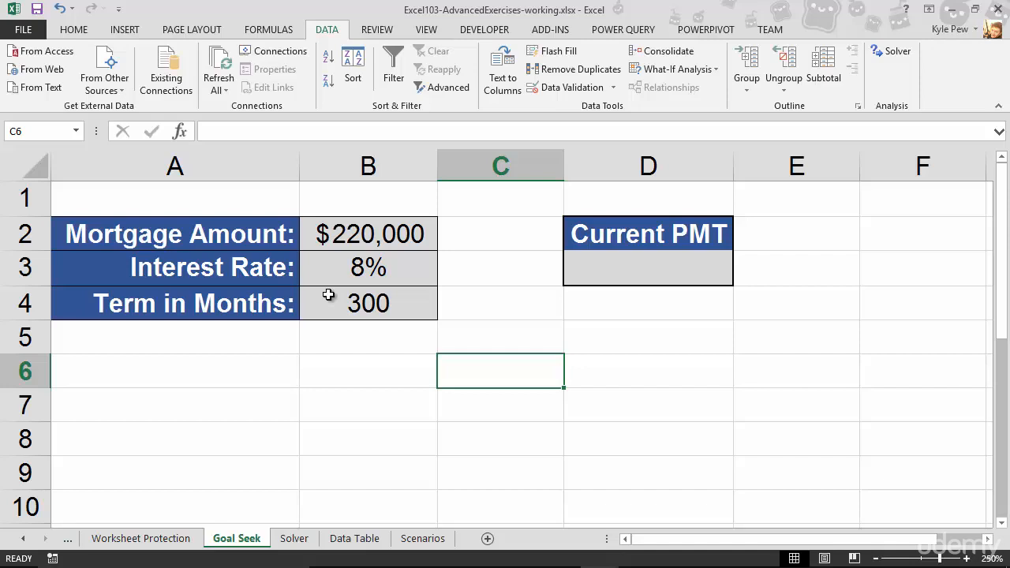
{"action": "left_click", "coordinate": [648, 268]}
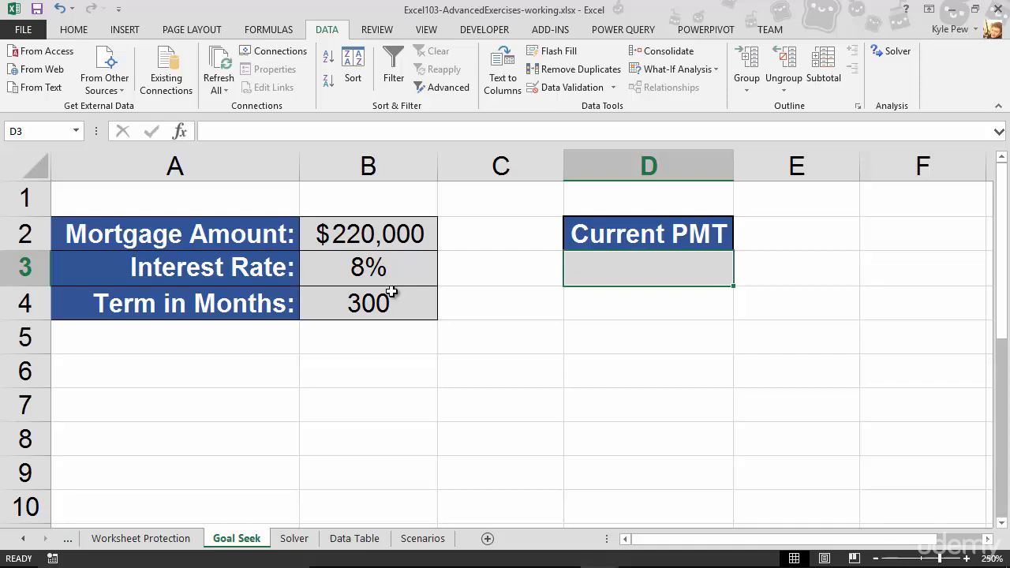
Insert the PMT function into D3 from the Financial function list.
{"action": "left_click", "coordinate": [268, 29]}
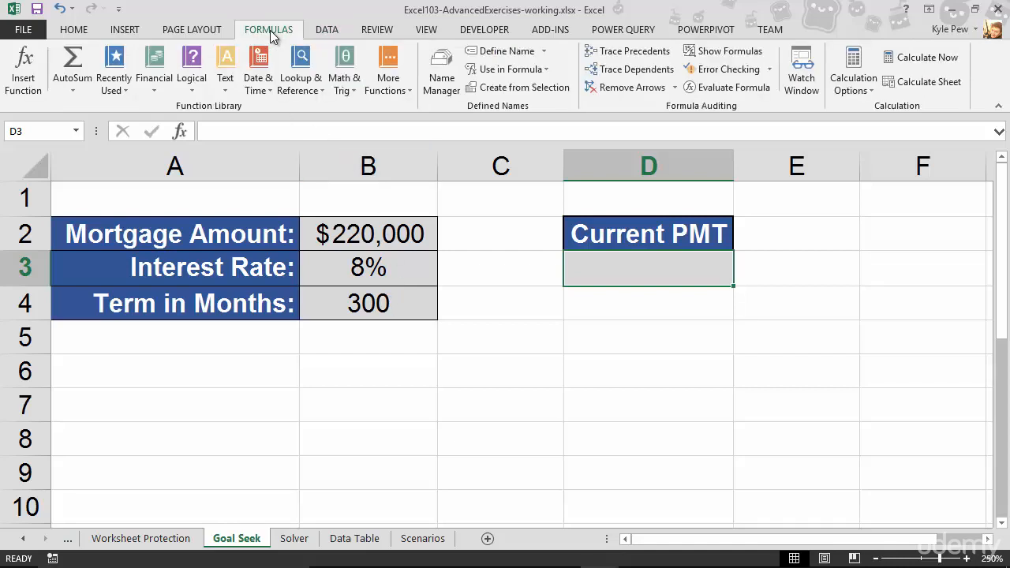
{"action": "left_click", "coordinate": [154, 67]}
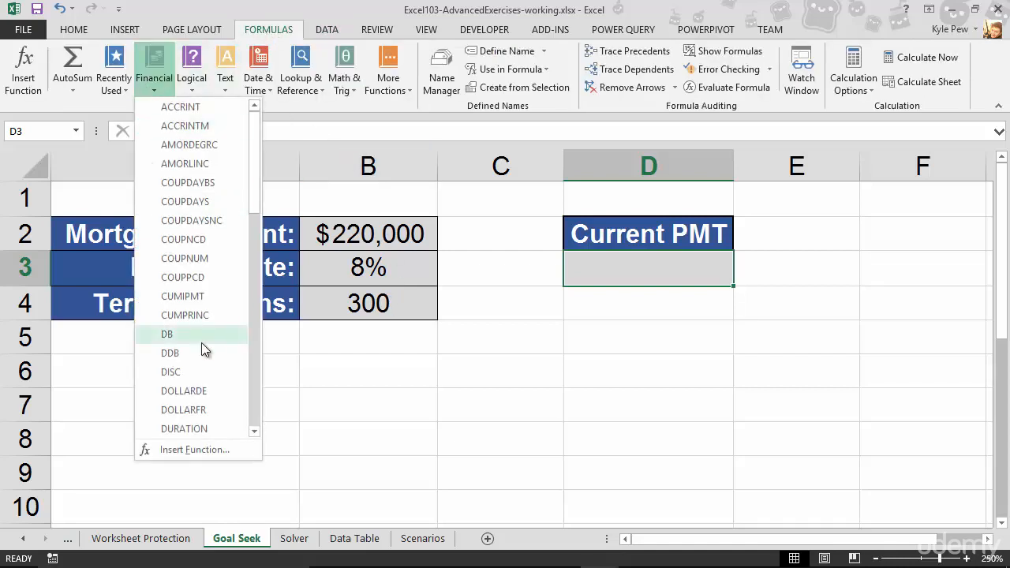
{"action": "scroll", "scroll_direction": "down", "scroll_amount": 3}
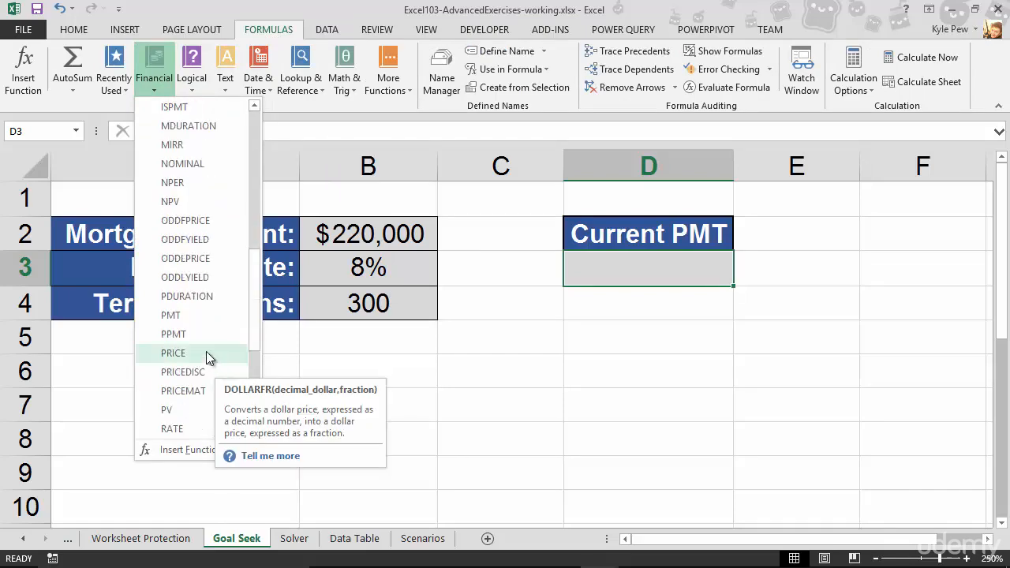
{"action": "mouse_move", "coordinate": [170, 315]}
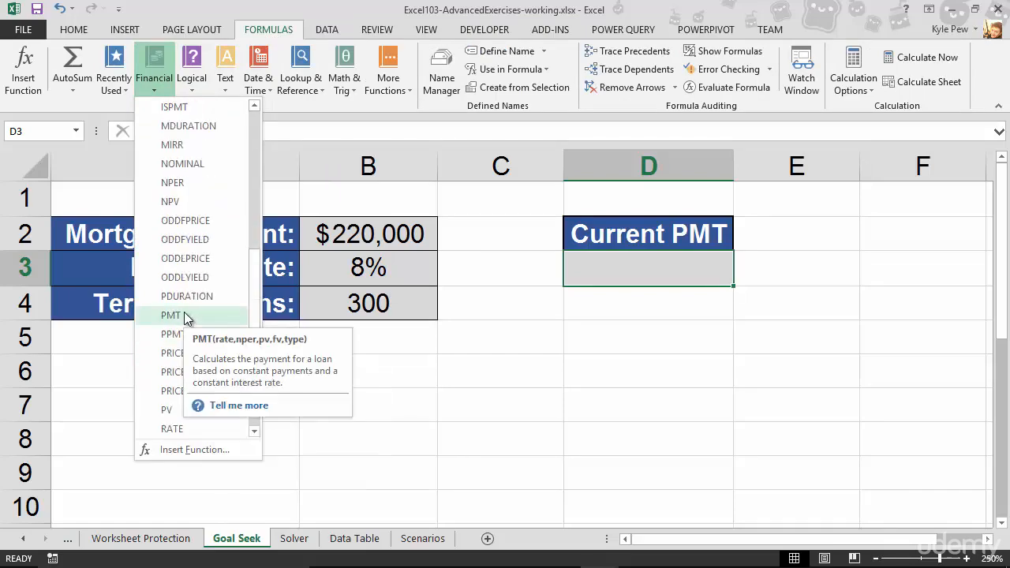
{"action": "left_click", "coordinate": [171, 315]}
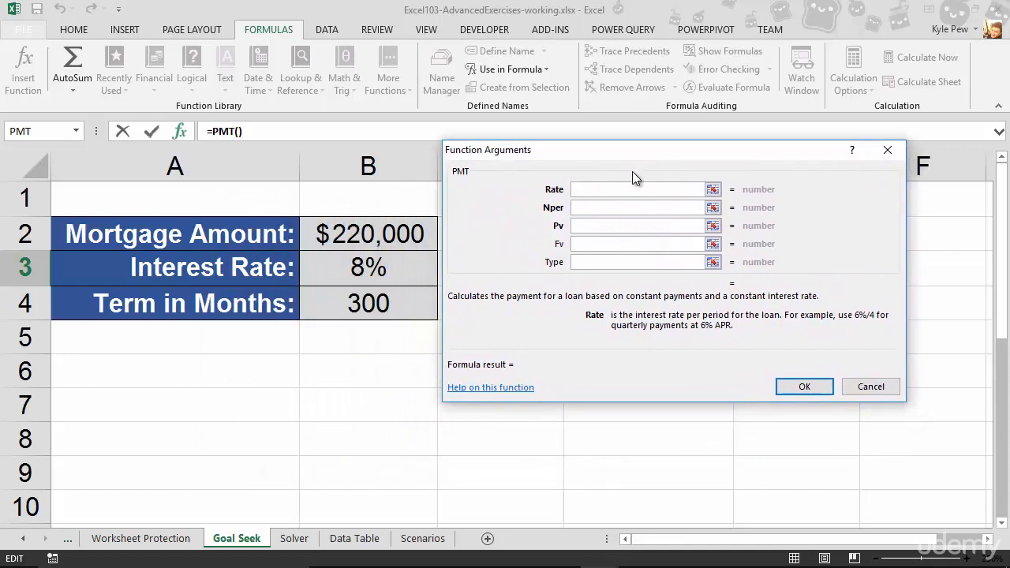
Fill in the PMT arguments: Rate B3/12, Nper B4, Pv B2.
{"action": "left_click", "coordinate": [635, 190]}
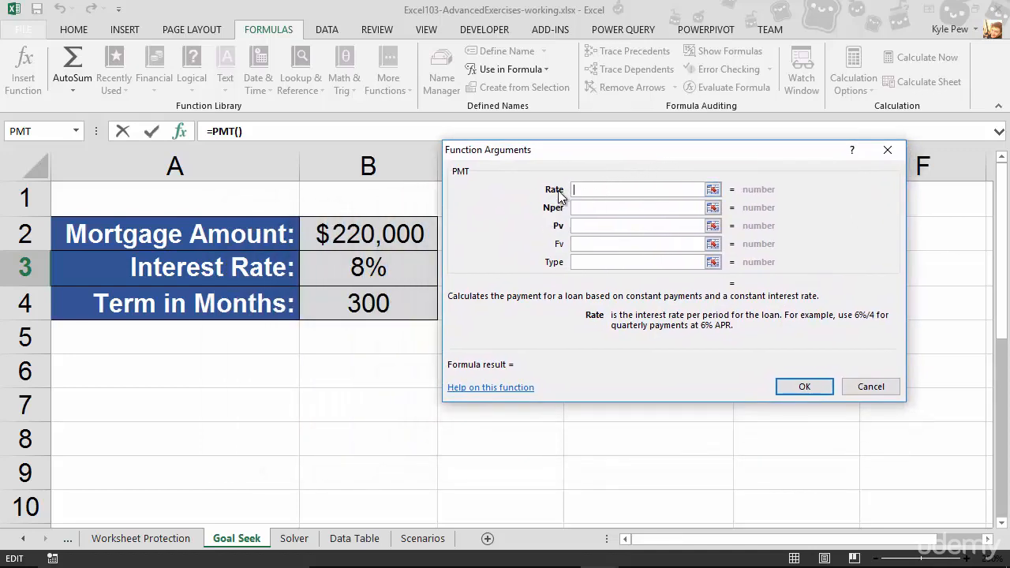
{"action": "mouse_move", "coordinate": [557, 208]}
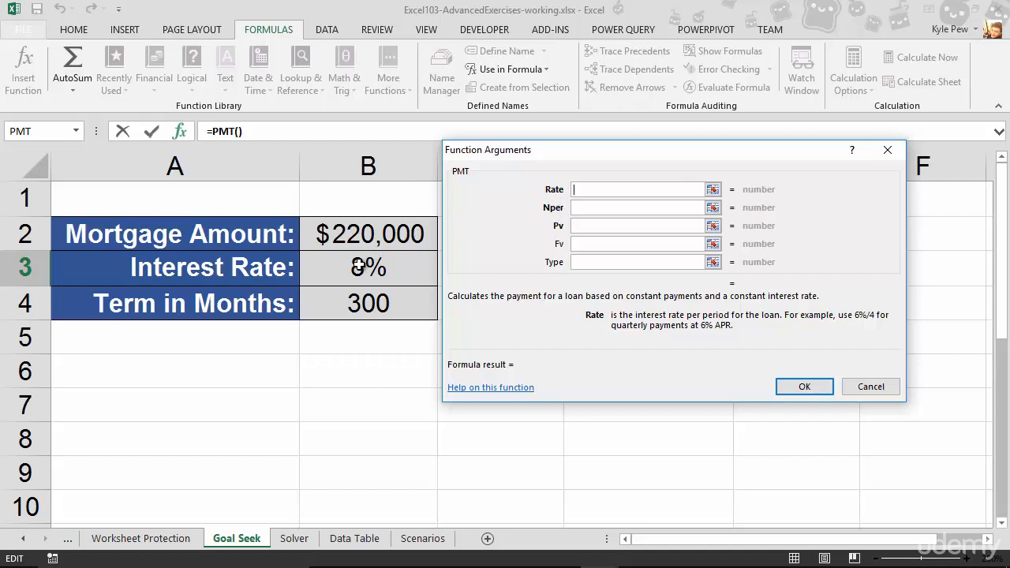
{"action": "left_click", "coordinate": [368, 268]}
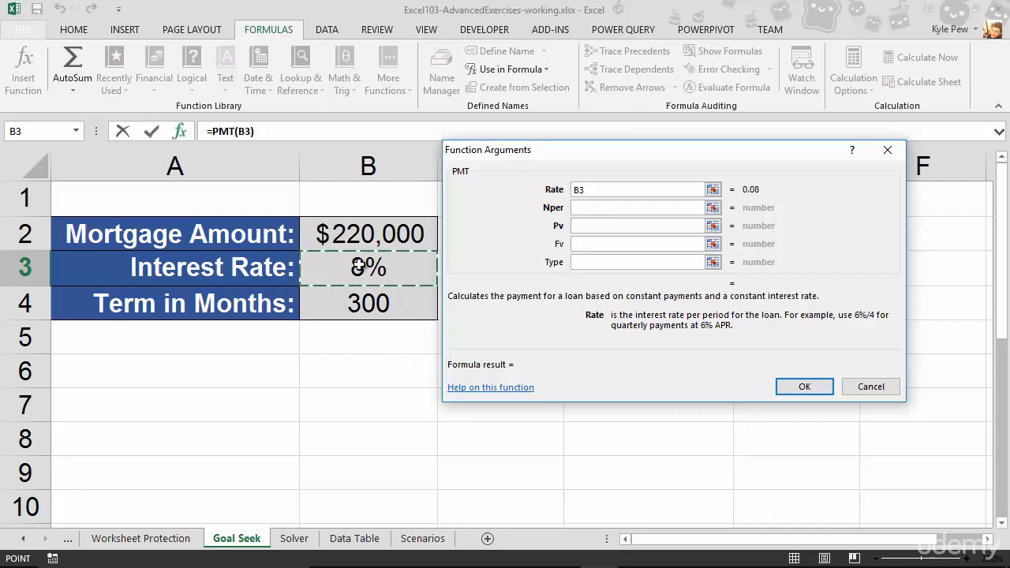
{"action": "type", "text": "/12"}
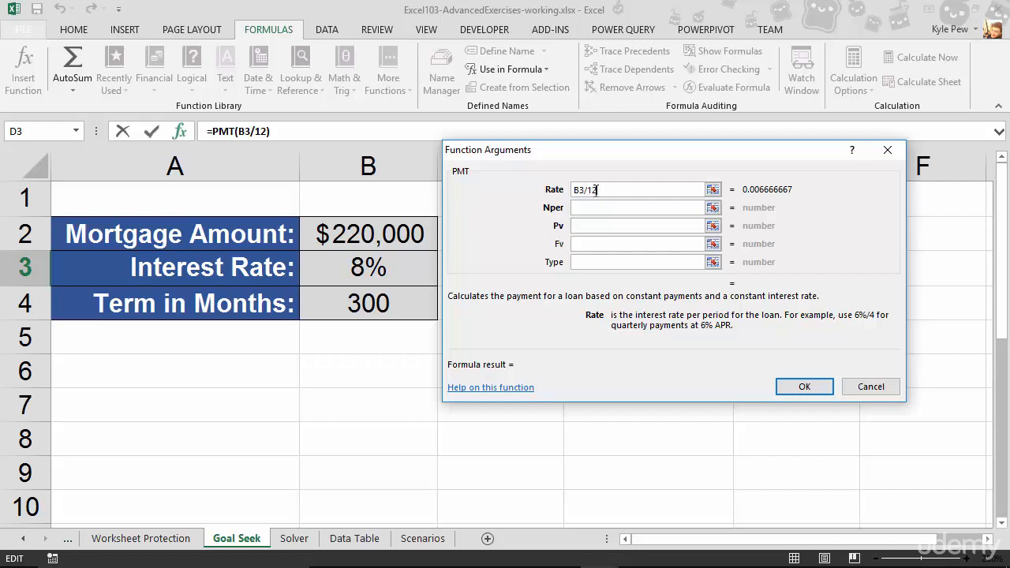
{"action": "left_click", "coordinate": [639, 207]}
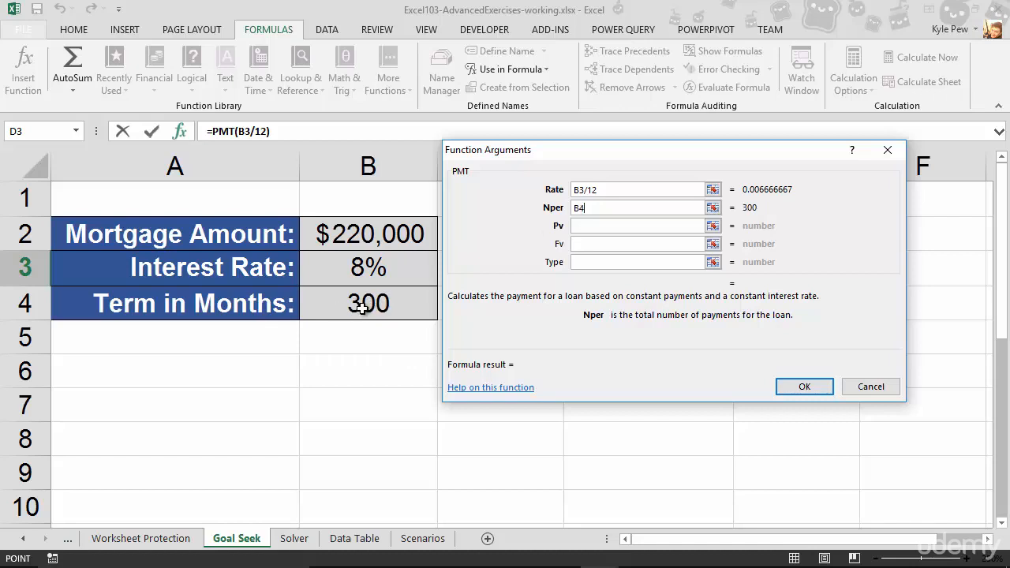
{"action": "left_click", "coordinate": [639, 225]}
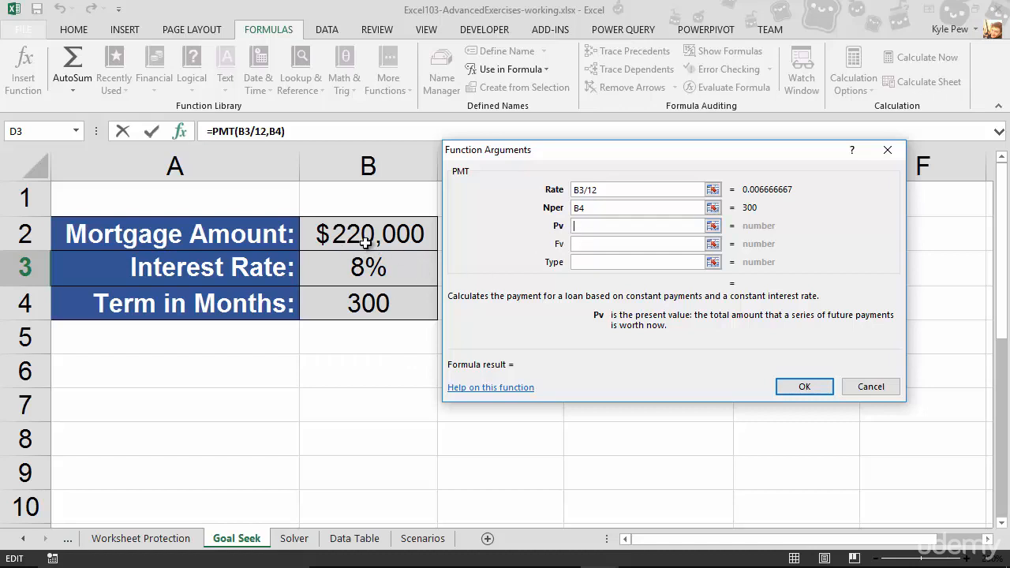
{"action": "left_click", "coordinate": [369, 234]}
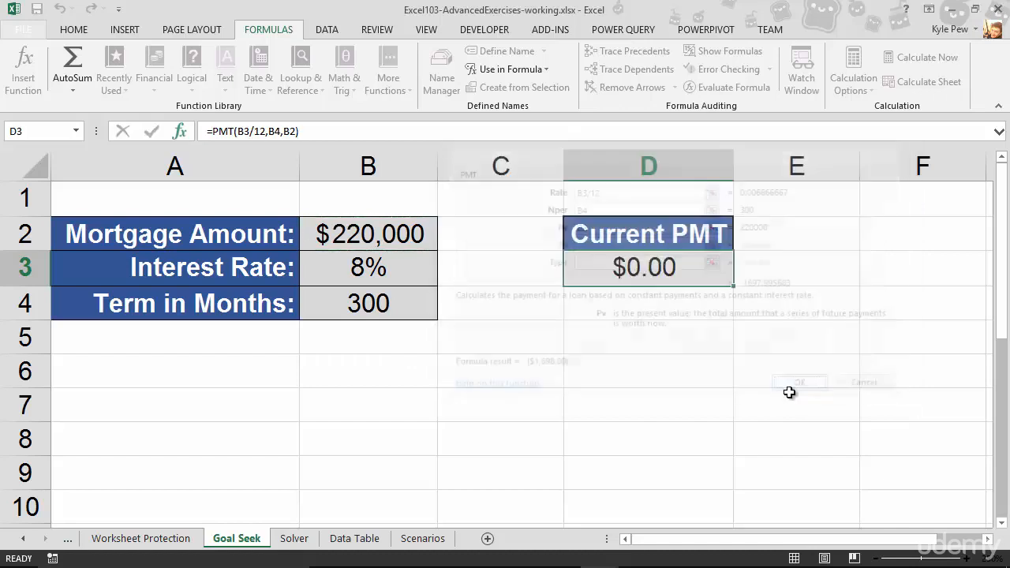
{"action": "left_click", "coordinate": [800, 382]}
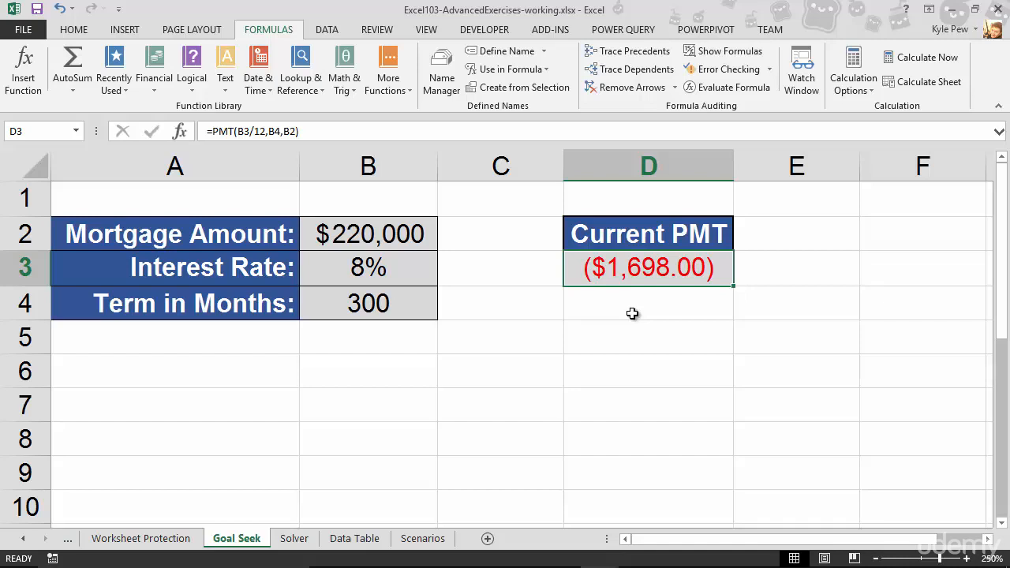
{"action": "mouse_move", "coordinate": [352, 240]}
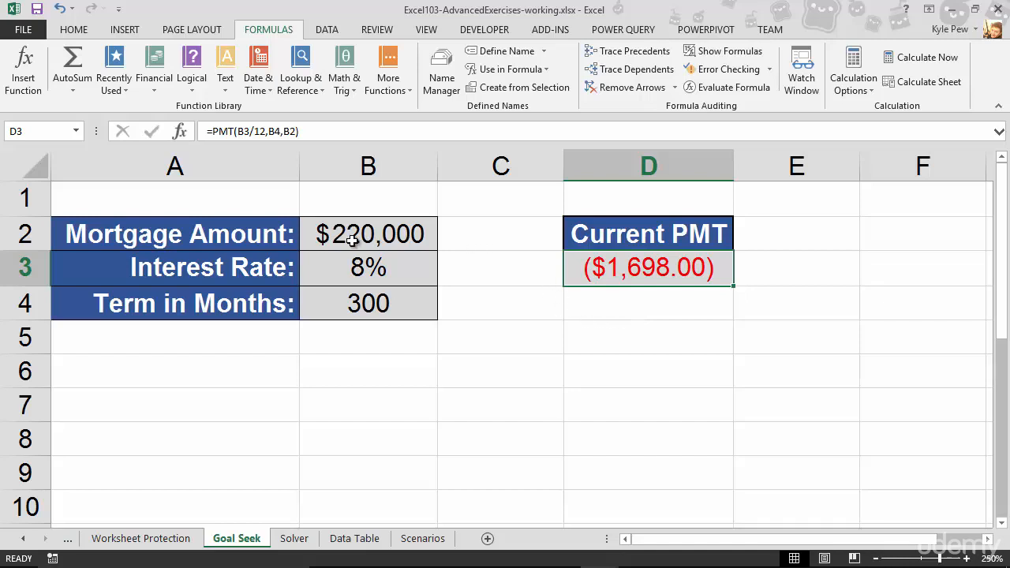
{"action": "mouse_move", "coordinate": [384, 271]}
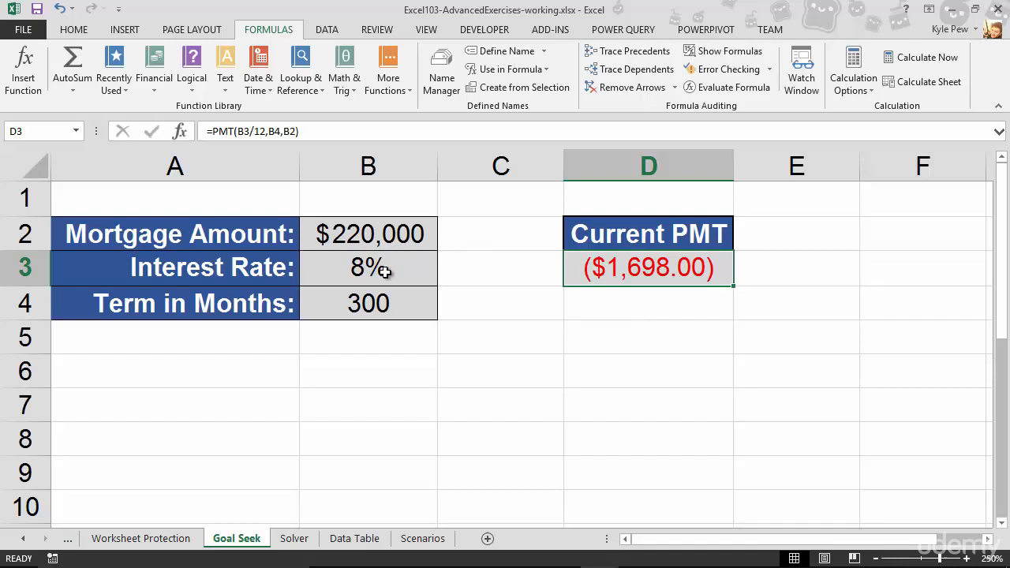
{"action": "mouse_move", "coordinate": [407, 307]}
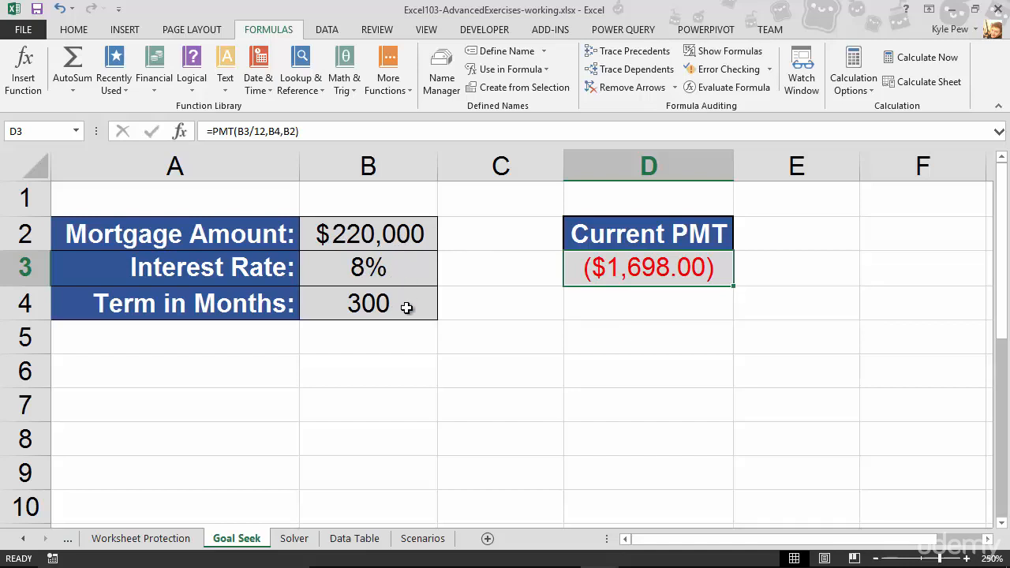
{"action": "mouse_move", "coordinate": [556, 274]}
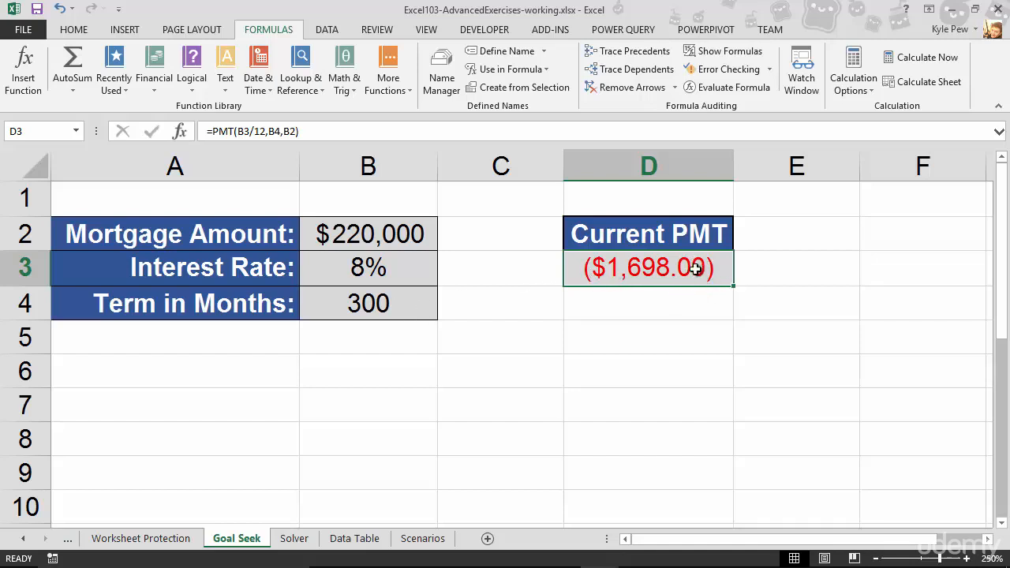
{"action": "mouse_move", "coordinate": [612, 269]}
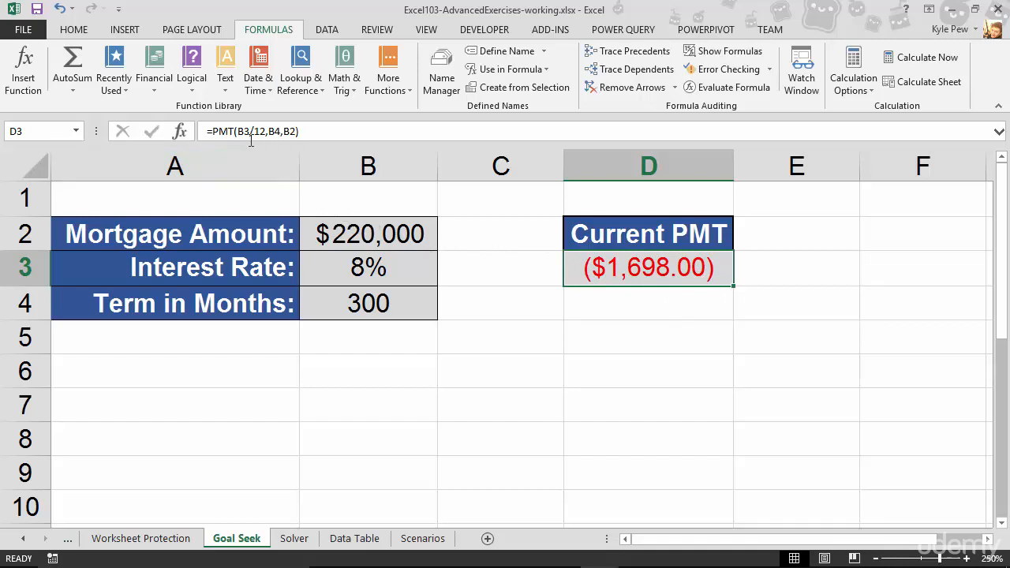
Change D3 to =-PMT(B3/12,B4,B2) so the payment shows $1,698.00.
{"action": "double_click", "coordinate": [648, 268]}
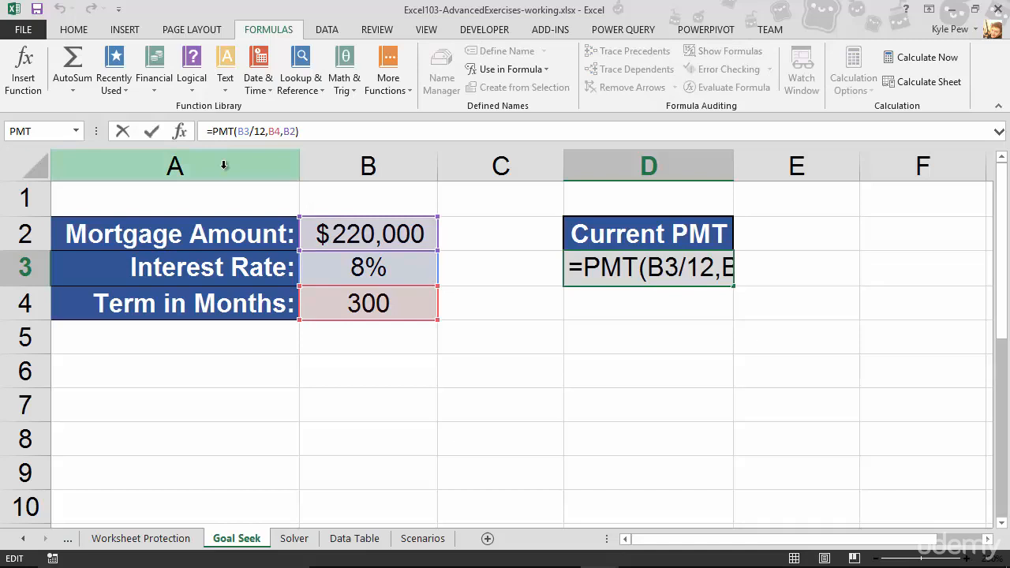
{"action": "type", "text": "-"}
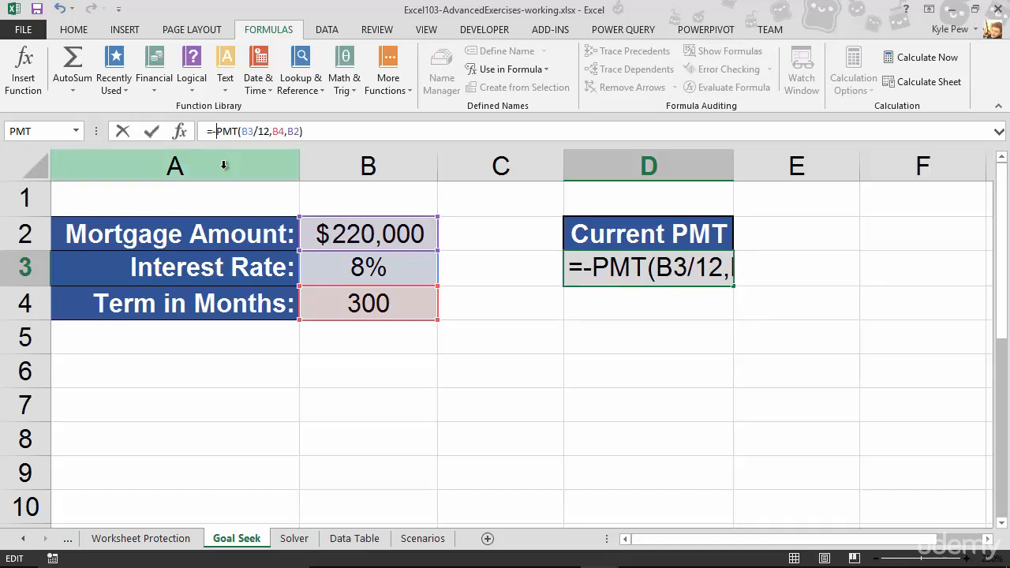
{"action": "key", "text": "Return"}
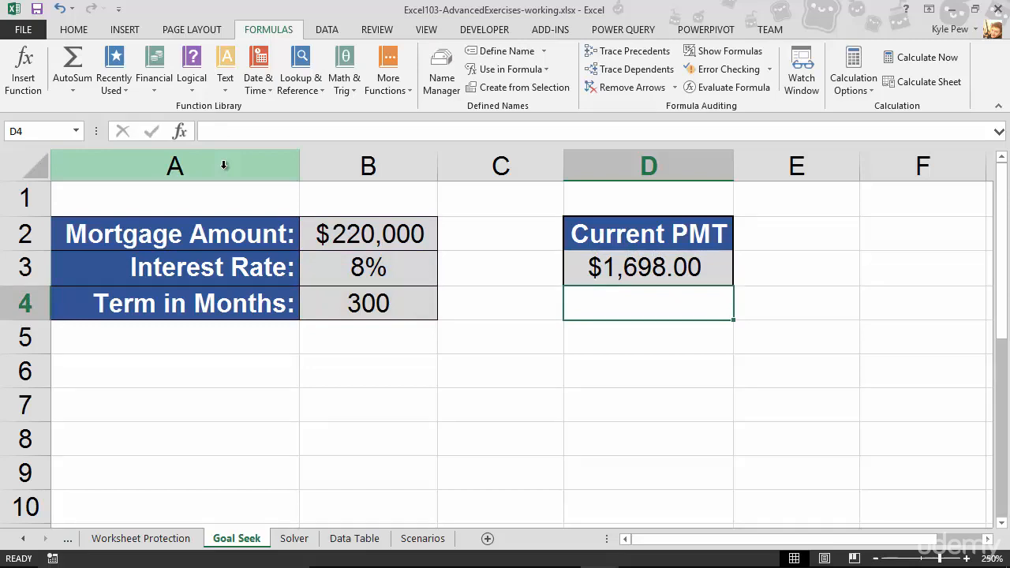
{"action": "left_click", "coordinate": [645, 267]}
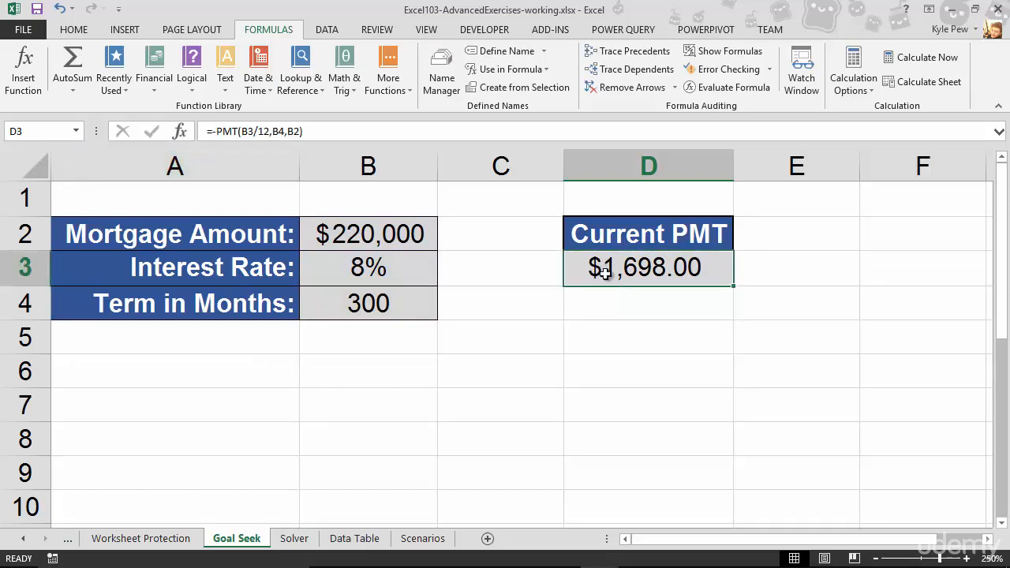
{"action": "mouse_move", "coordinate": [655, 271]}
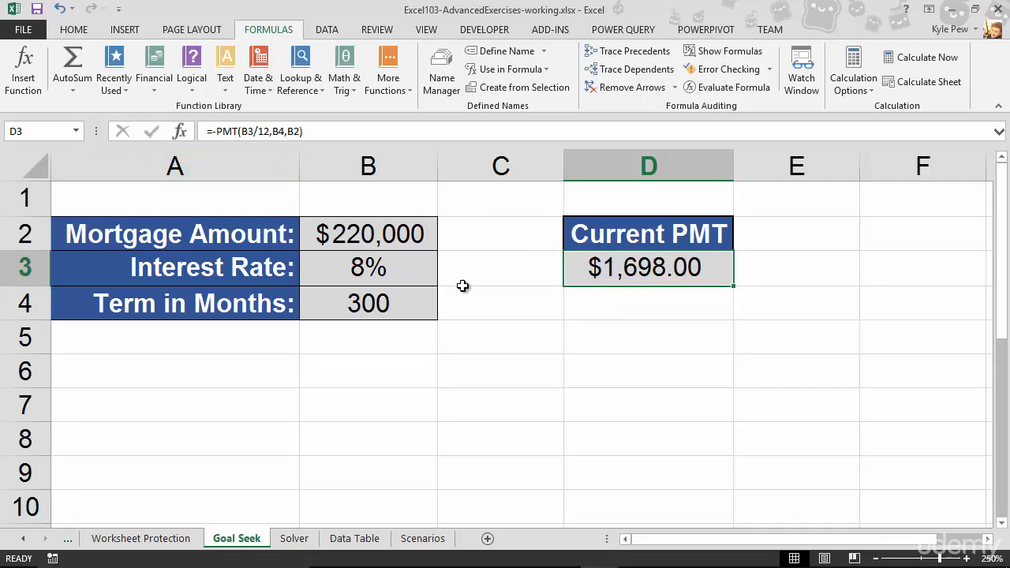
{"action": "mouse_move", "coordinate": [399, 308]}
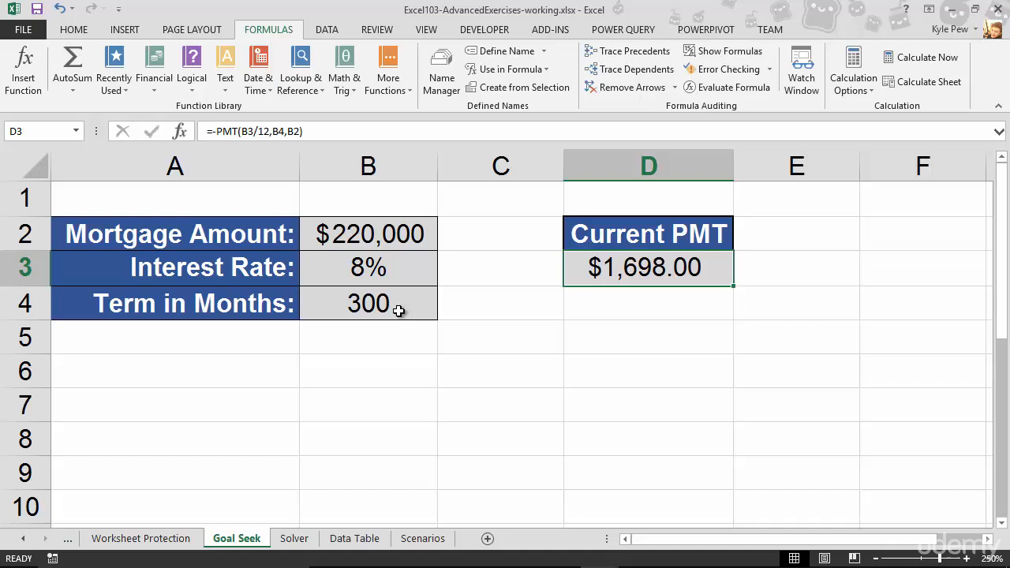
{"action": "left_click", "coordinate": [369, 234]}
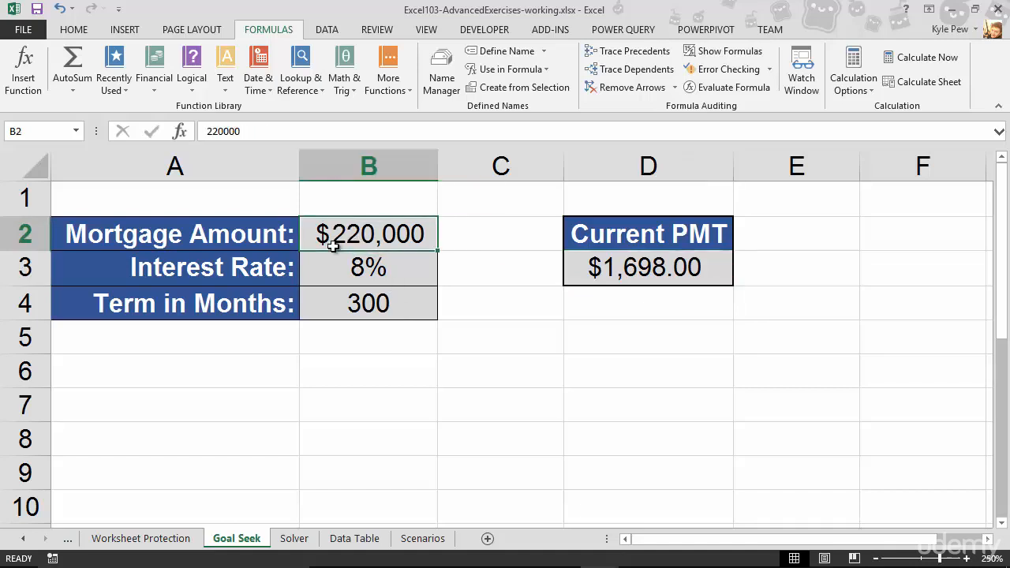
{"action": "mouse_move", "coordinate": [350, 246]}
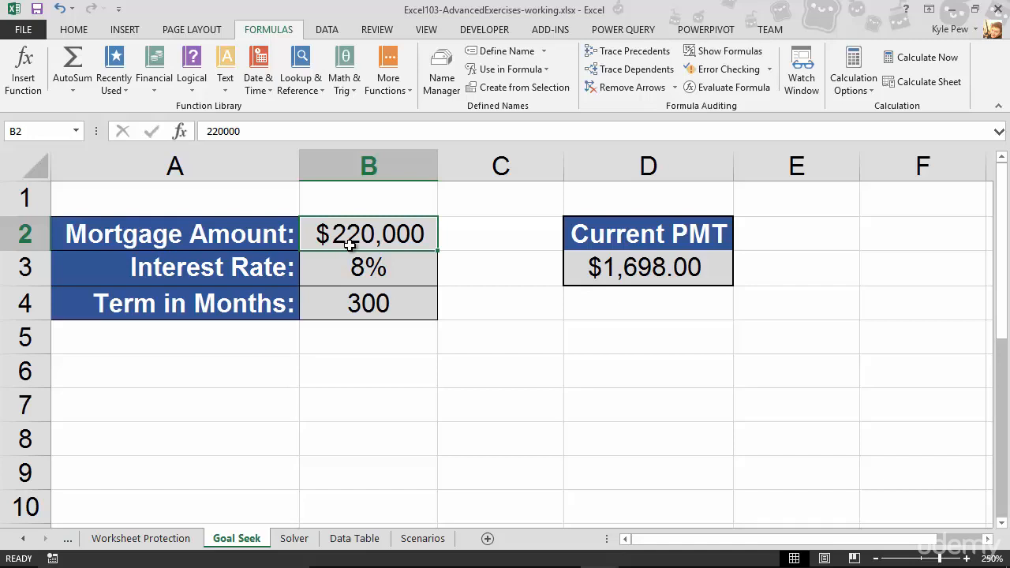
{"action": "mouse_move", "coordinate": [409, 239]}
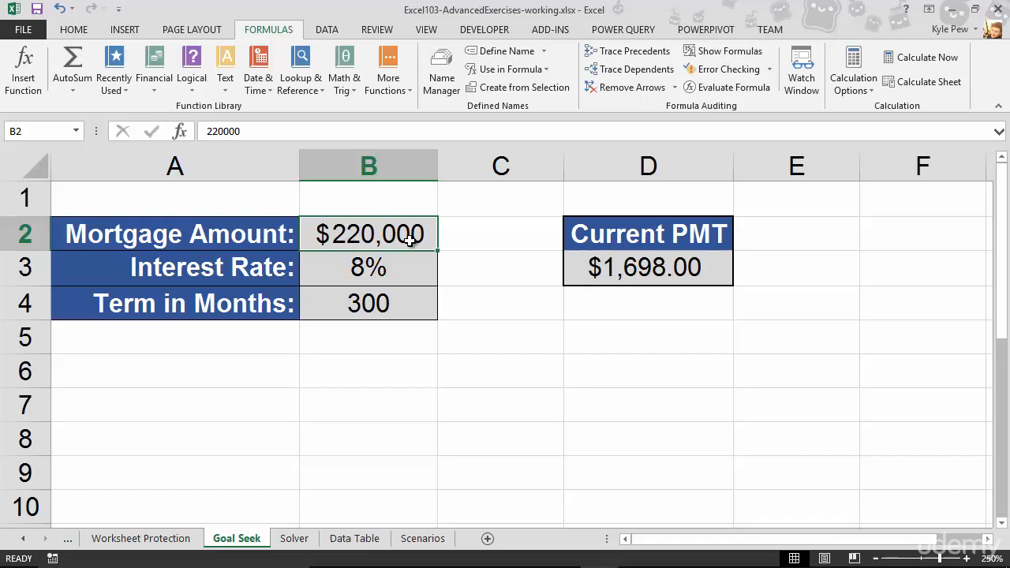
{"action": "type", "text": "20"}
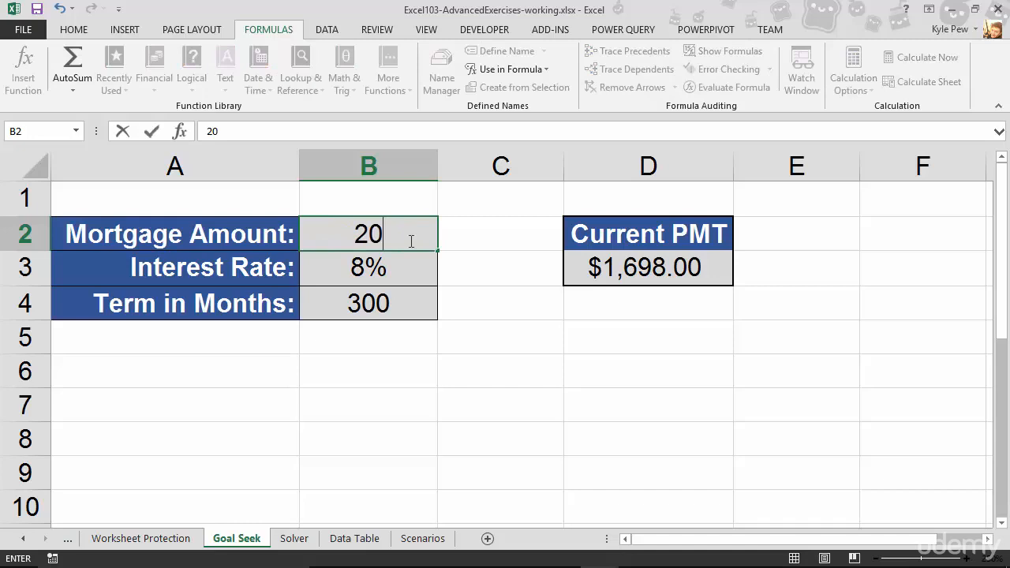
{"action": "key", "text": "Return"}
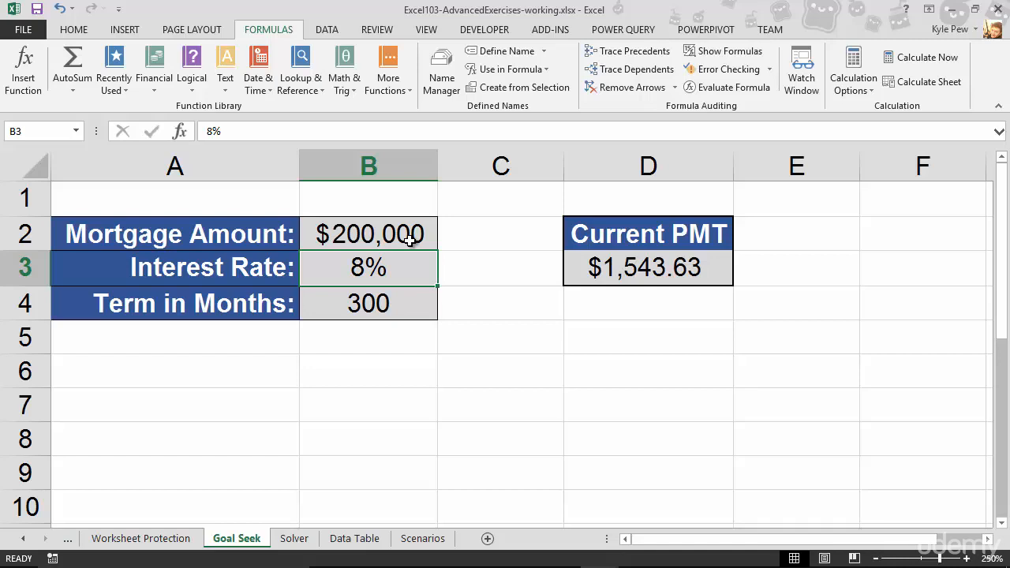
{"action": "type", "text": "4"}
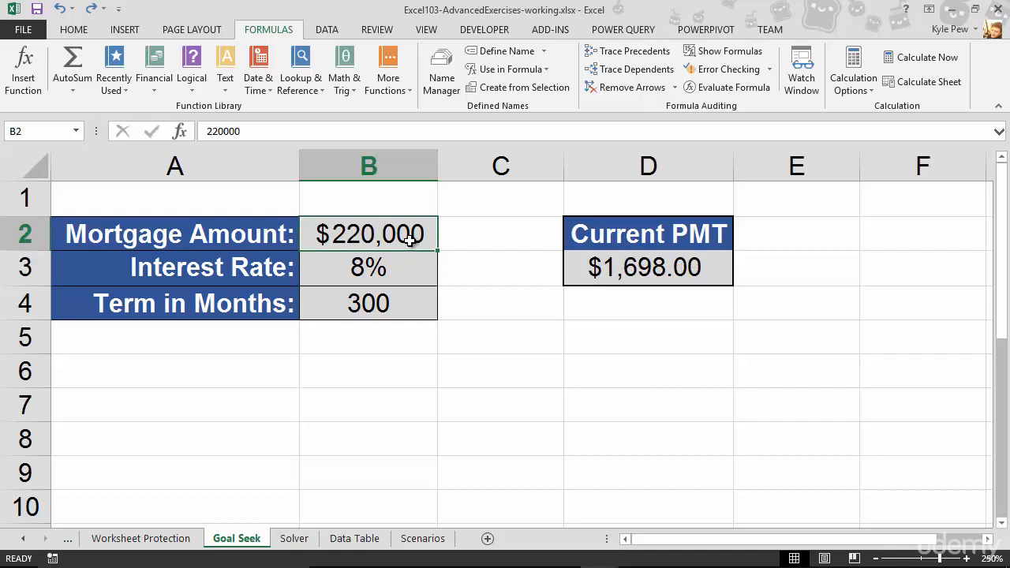
{"action": "mouse_move", "coordinate": [395, 243]}
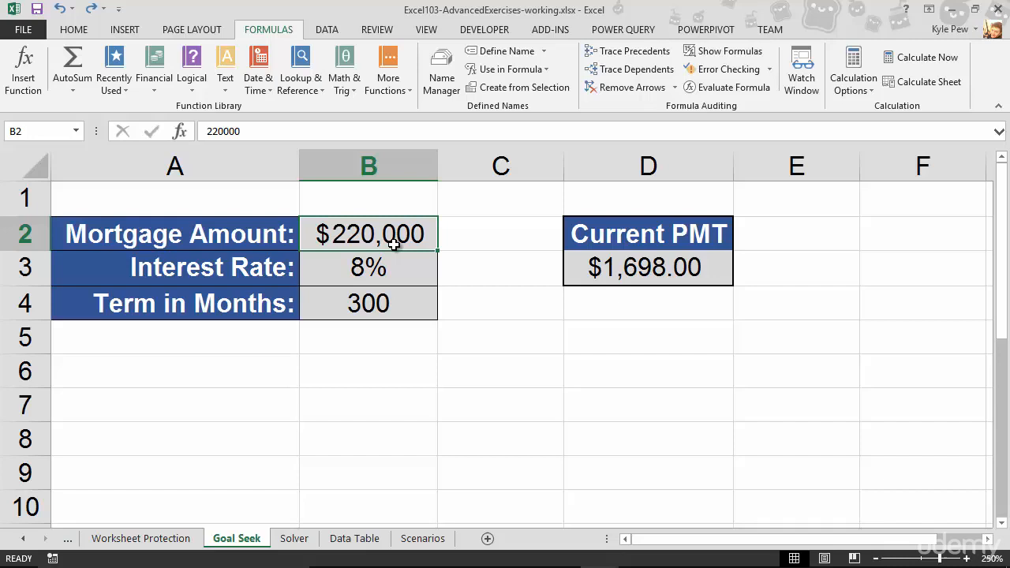
{"action": "mouse_move", "coordinate": [632, 269]}
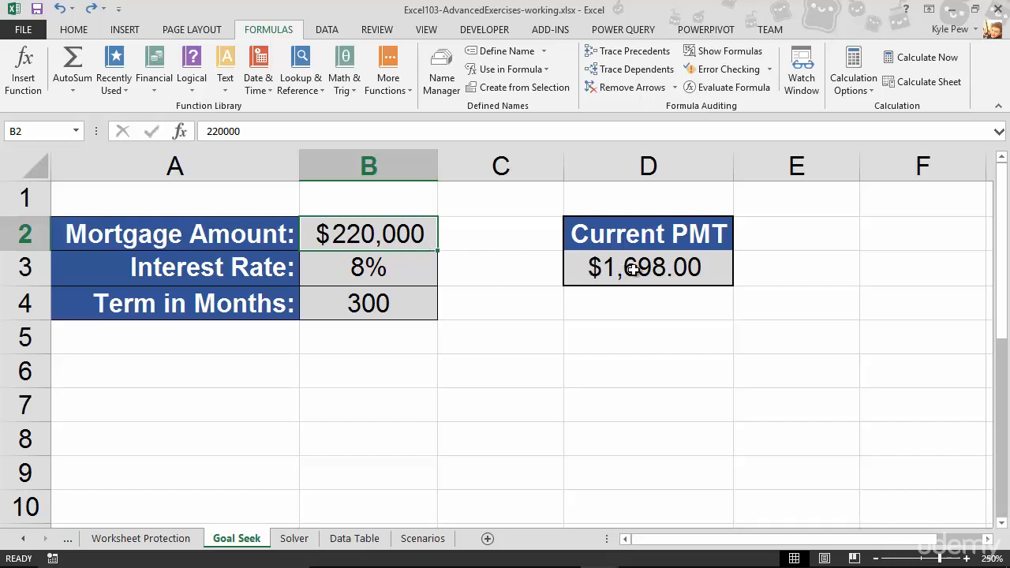
Open Goal Seek via Data > What-If Analysis with D3 as the set cell.
{"action": "left_click", "coordinate": [647, 268]}
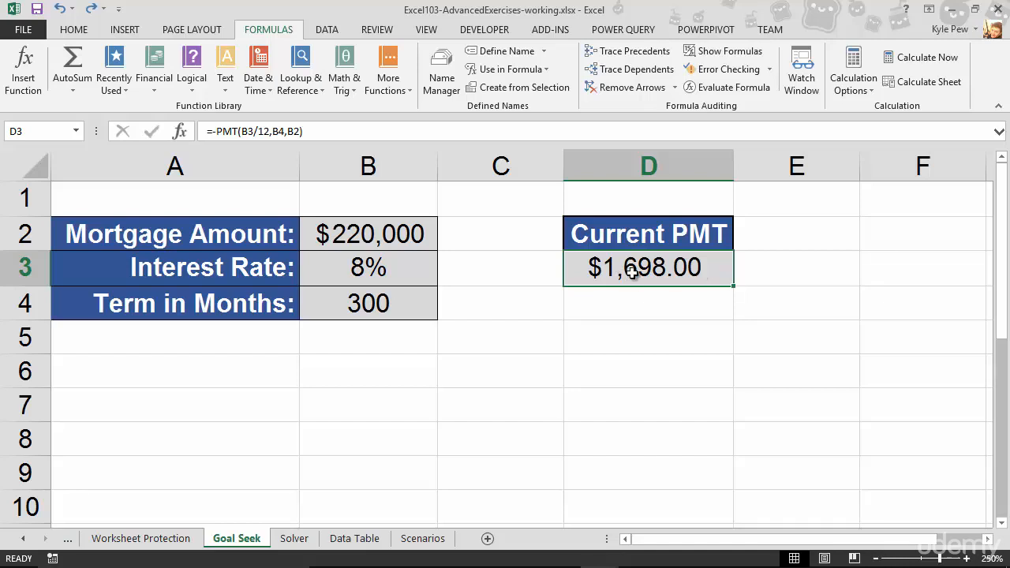
{"action": "mouse_move", "coordinate": [344, 63]}
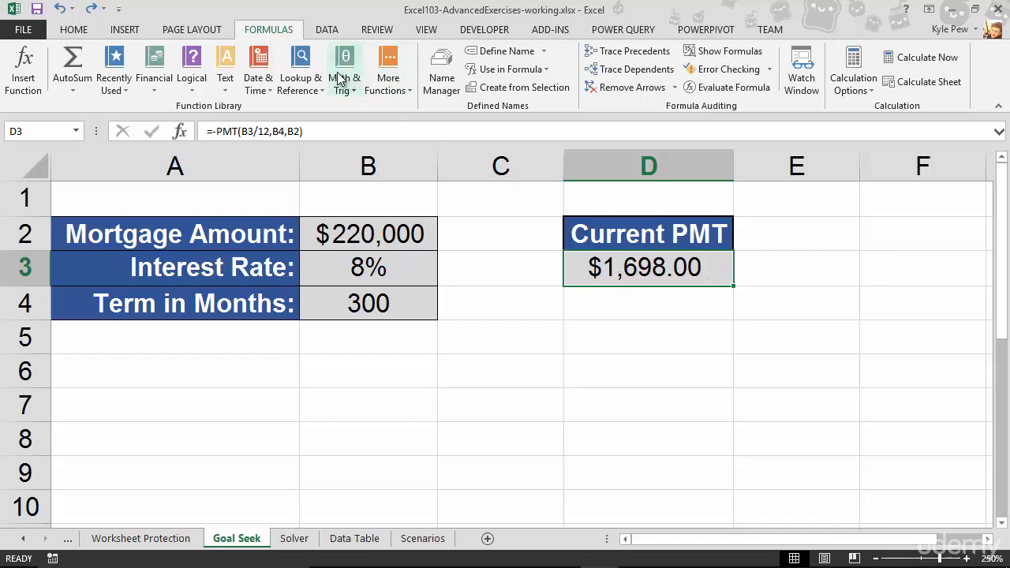
{"action": "left_click", "coordinate": [327, 29]}
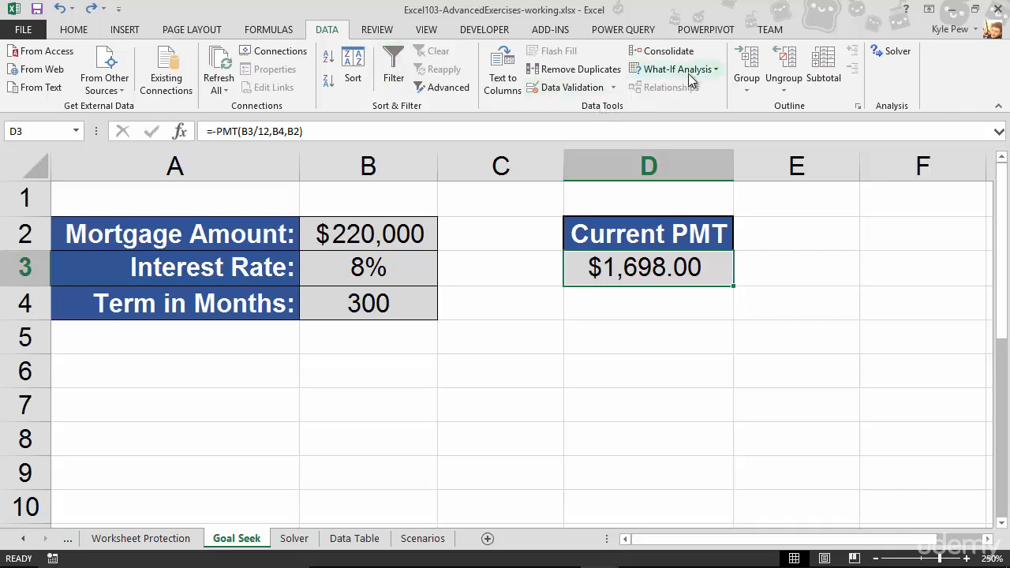
{"action": "left_click", "coordinate": [675, 69]}
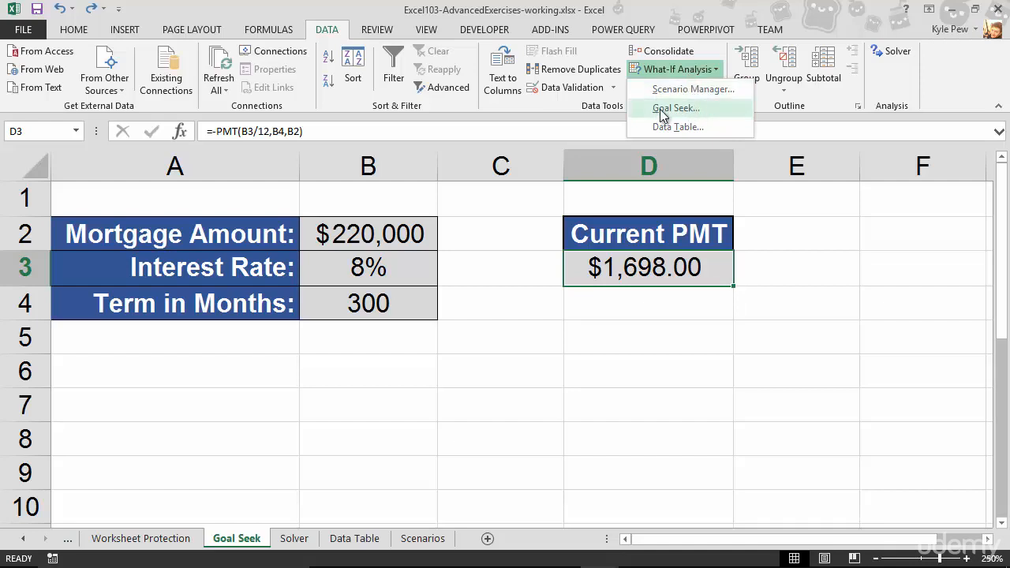
{"action": "left_click", "coordinate": [675, 107]}
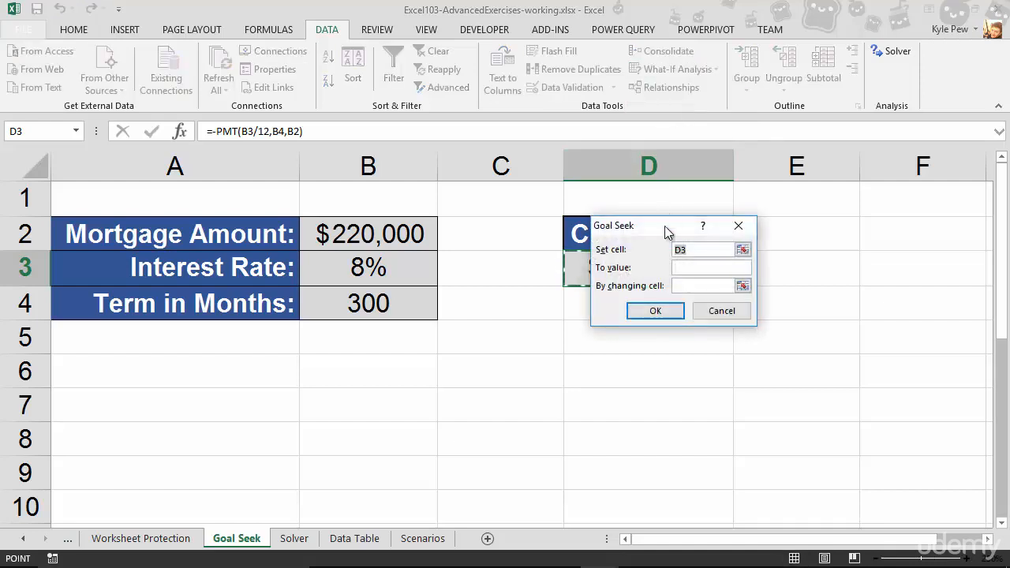
Goal seek D3 to 1100 by changing mortgage amount B2, yielding $142,521.
{"action": "left_click_drag", "start_coordinate": [667, 225], "coordinate": [523, 309]}
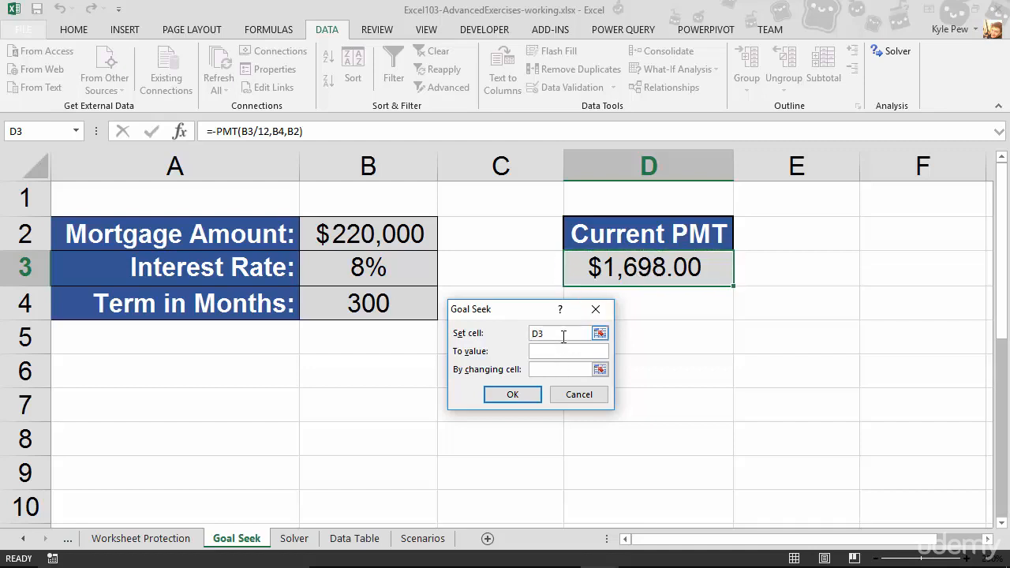
{"action": "type", "text": "1100"}
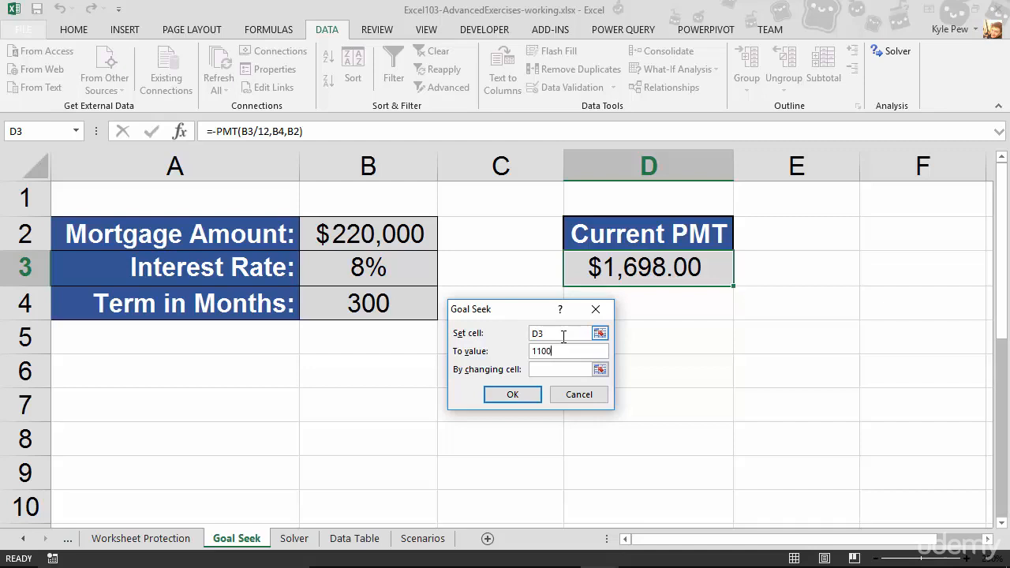
{"action": "left_click", "coordinate": [561, 370]}
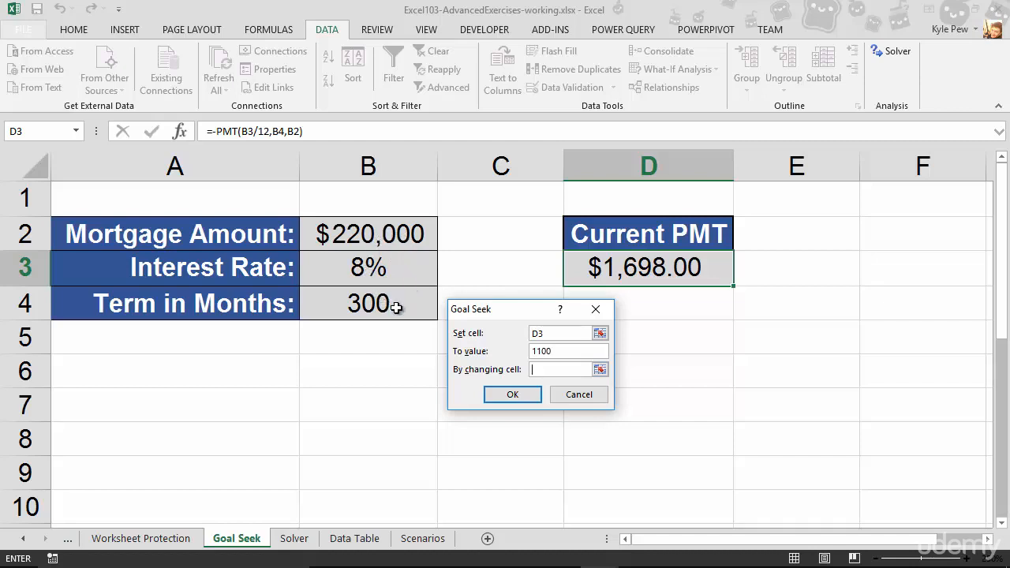
{"action": "mouse_move", "coordinate": [663, 273]}
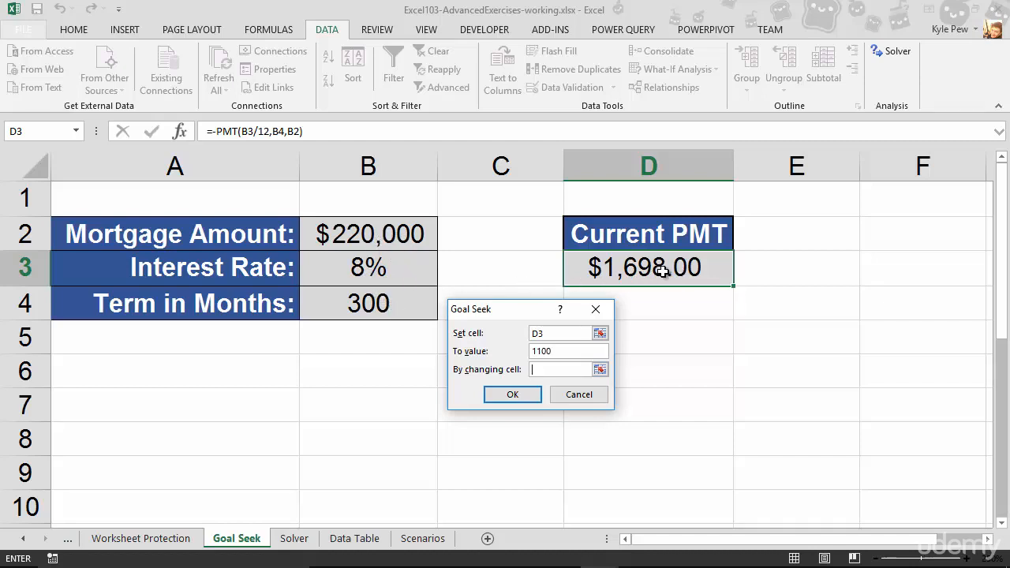
{"action": "mouse_move", "coordinate": [596, 266]}
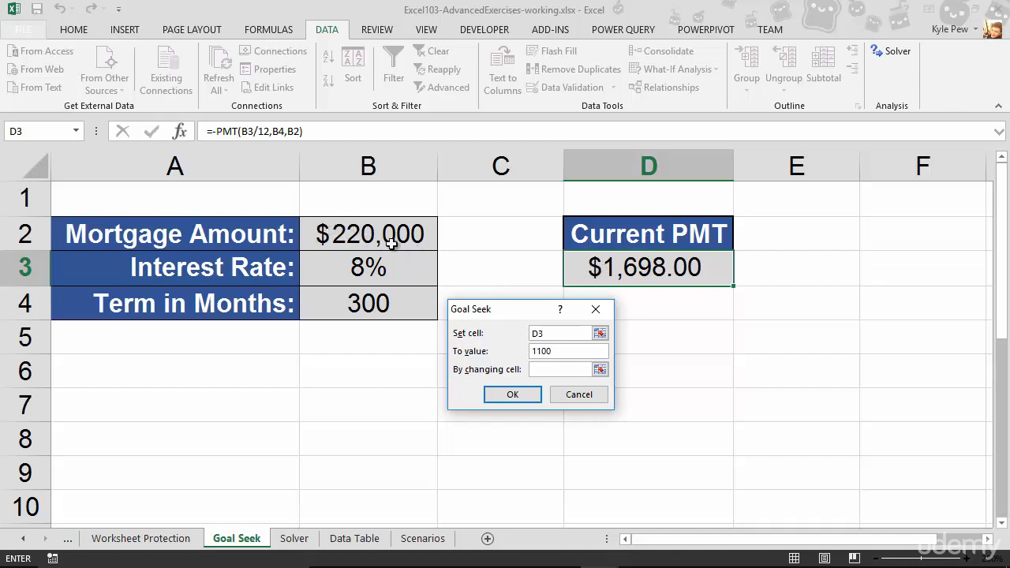
{"action": "left_click", "coordinate": [368, 234]}
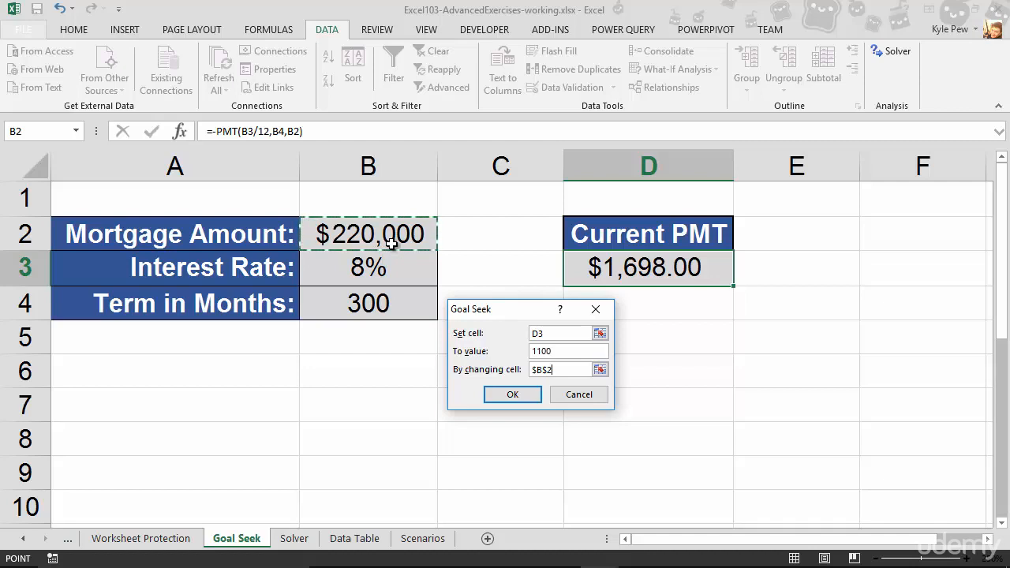
{"action": "mouse_move", "coordinate": [474, 371]}
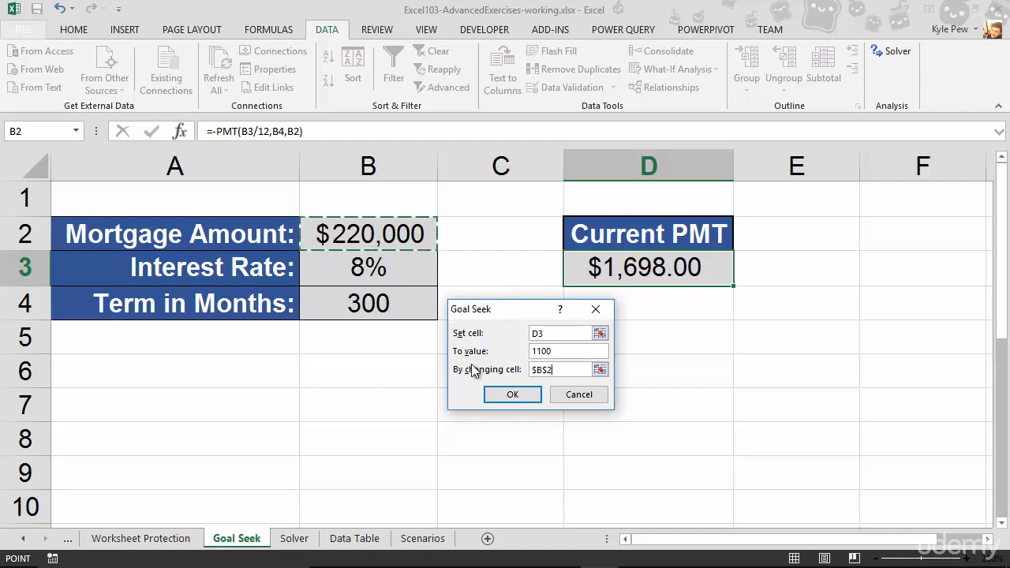
{"action": "left_click", "coordinate": [512, 395]}
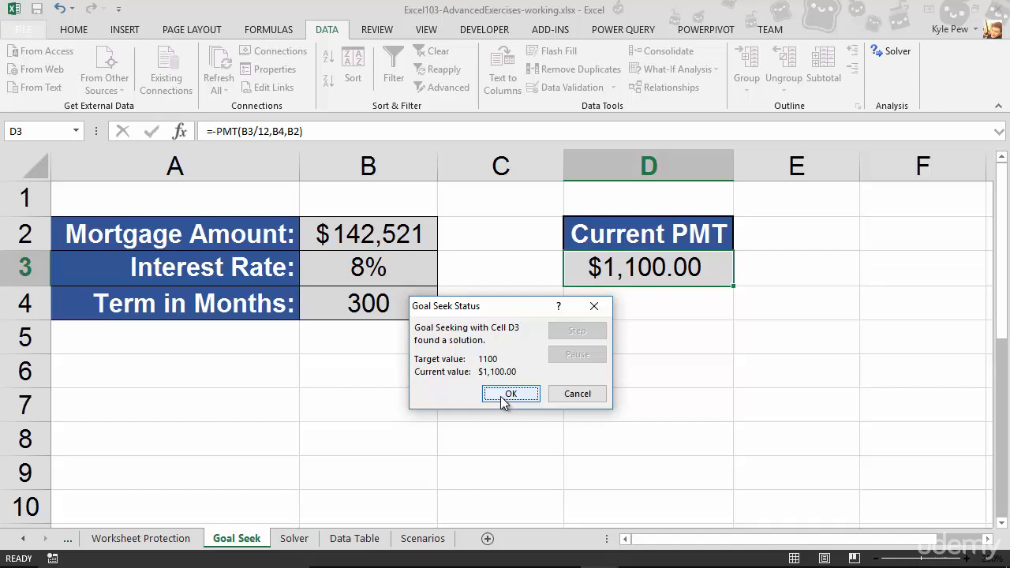
{"action": "mouse_move", "coordinate": [470, 391]}
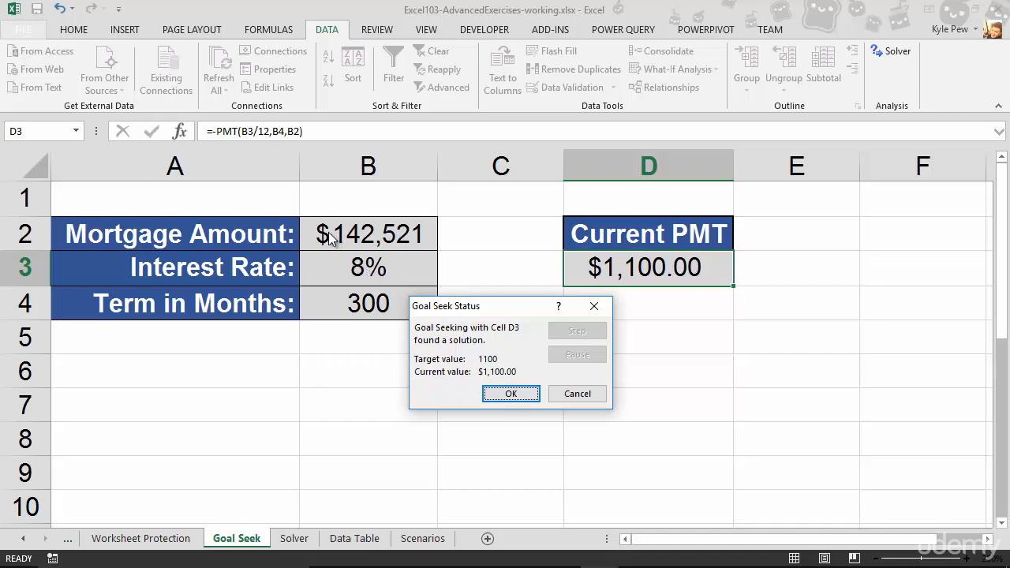
{"action": "mouse_move", "coordinate": [427, 248]}
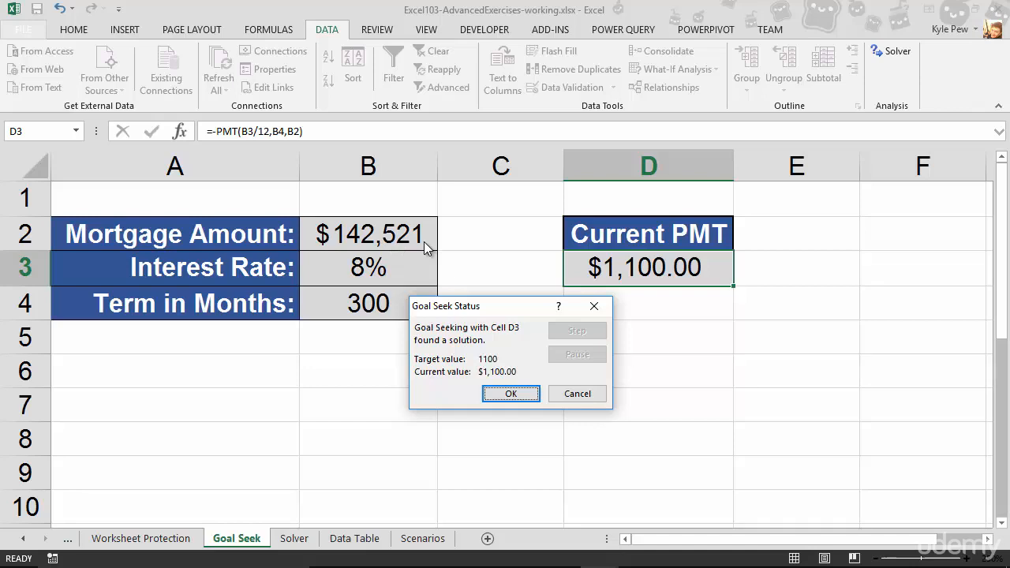
{"action": "mouse_move", "coordinate": [694, 288]}
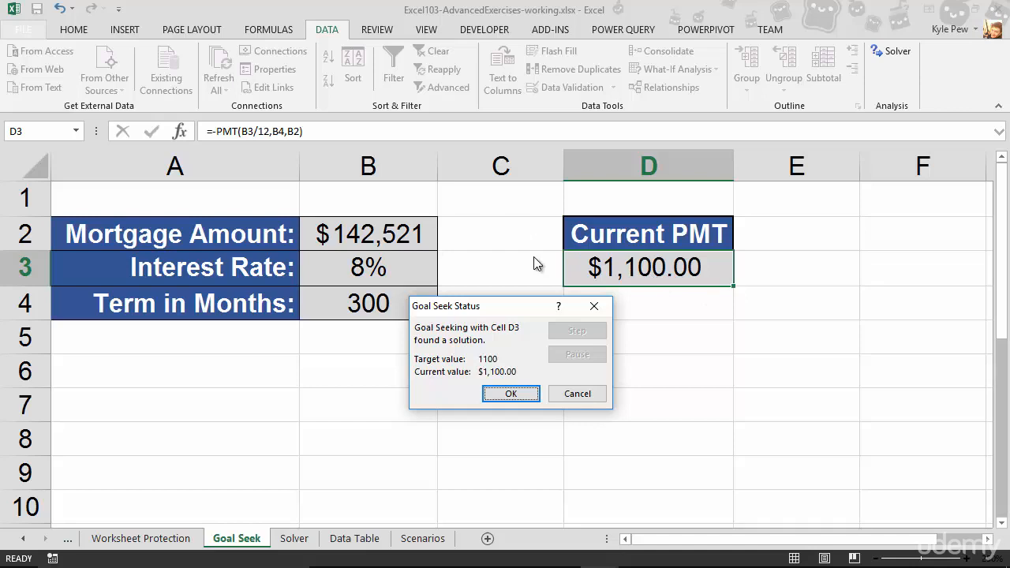
{"action": "mouse_move", "coordinate": [371, 243]}
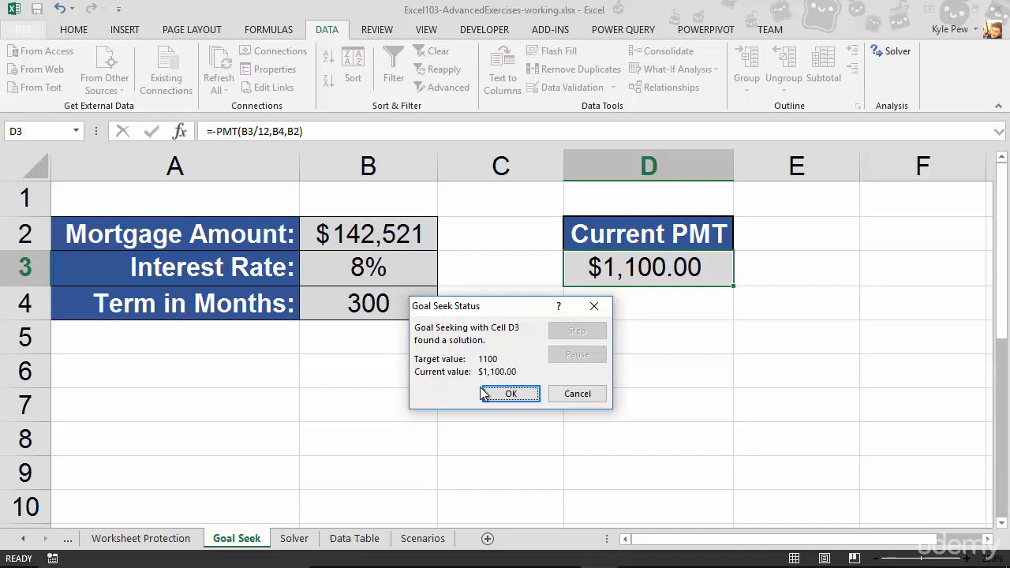
{"action": "mouse_move", "coordinate": [577, 394]}
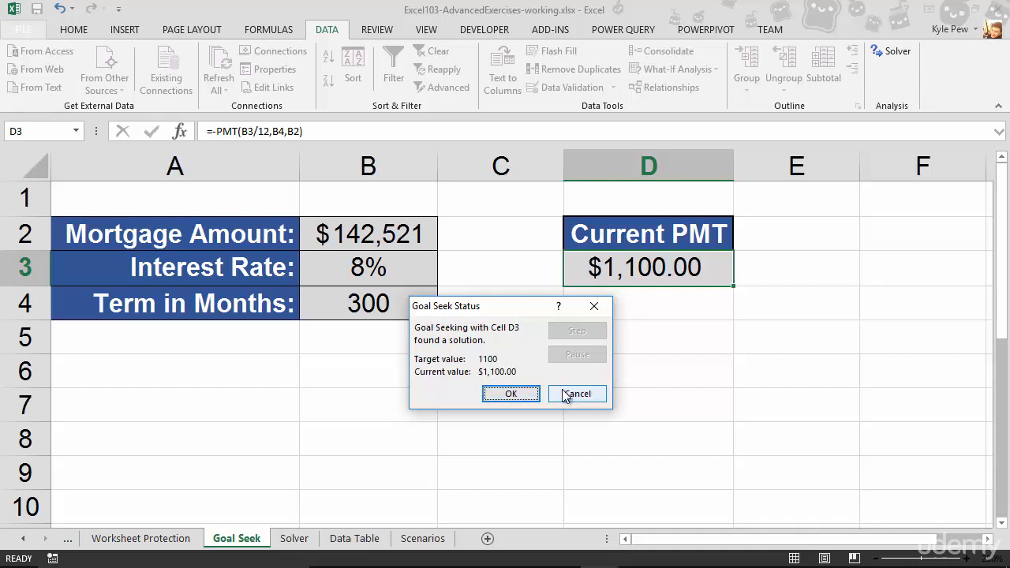
Cancel the Goal Seek result, keeping the $220,000 mortgage and $1,698.00 payment.
{"action": "left_click", "coordinate": [577, 394]}
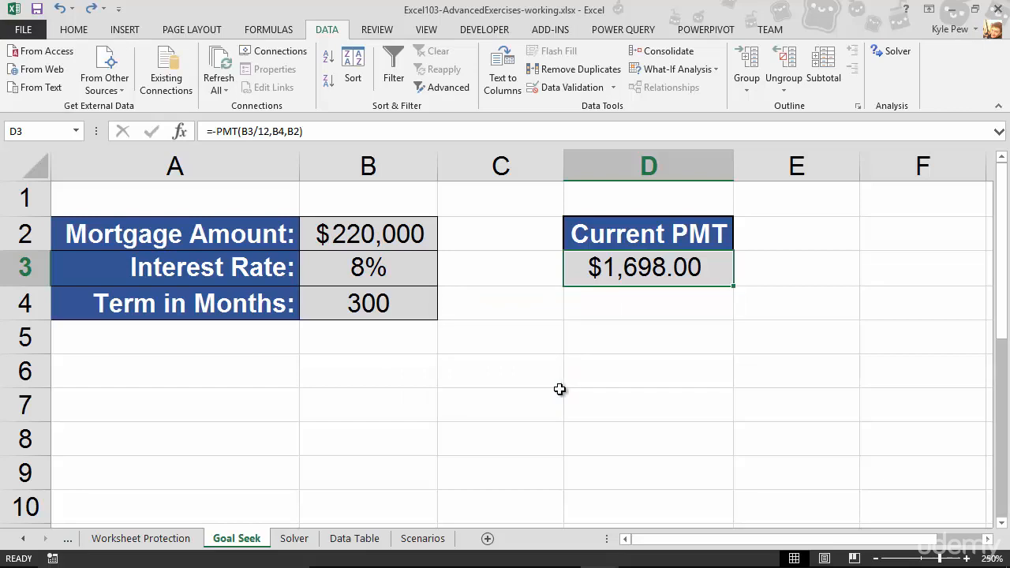
{"action": "mouse_move", "coordinate": [640, 268]}
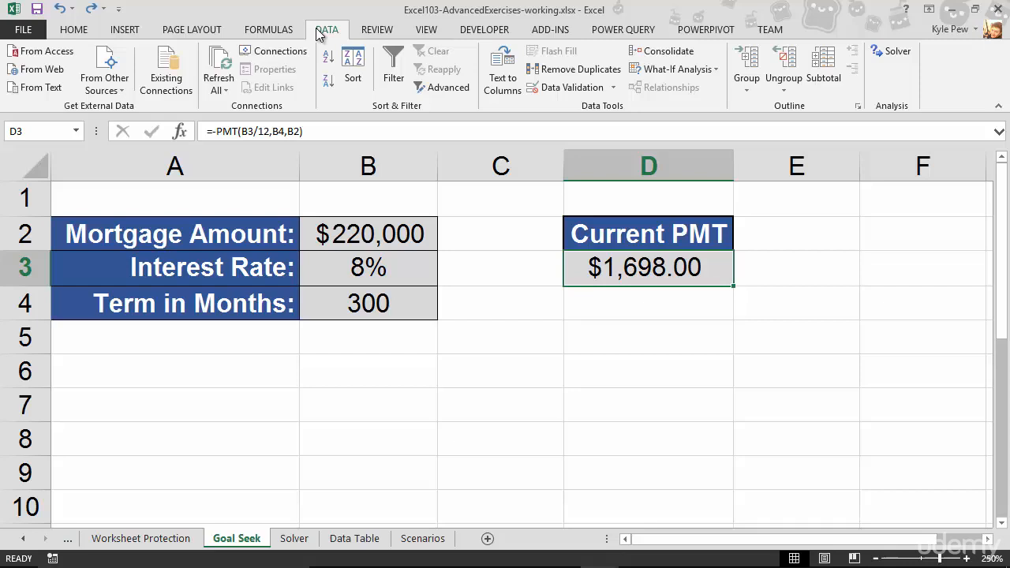
Goal seek D3 to 1100 by changing interest rate B3, giving 3%.
{"action": "left_click", "coordinate": [677, 68]}
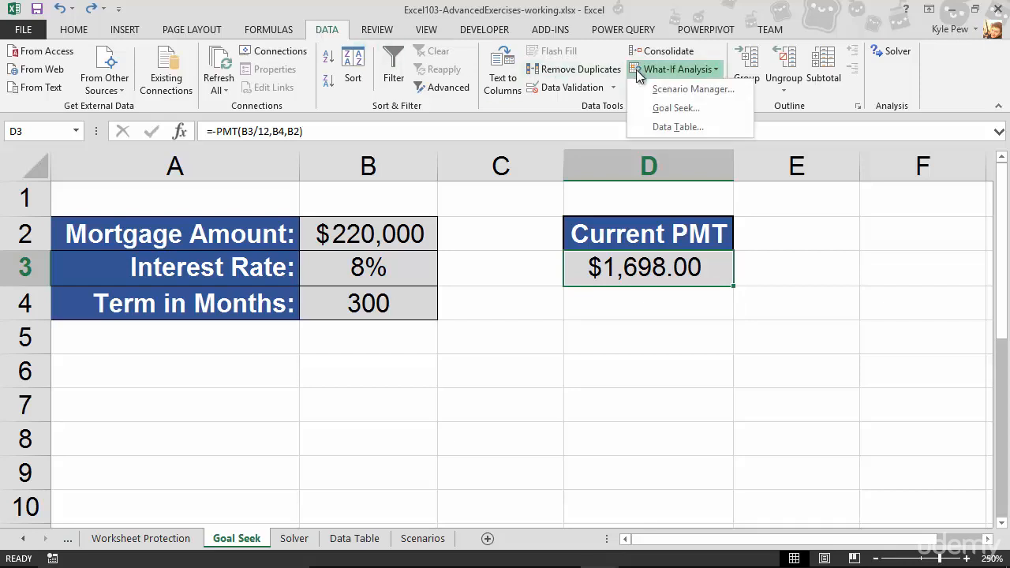
{"action": "left_click", "coordinate": [675, 107]}
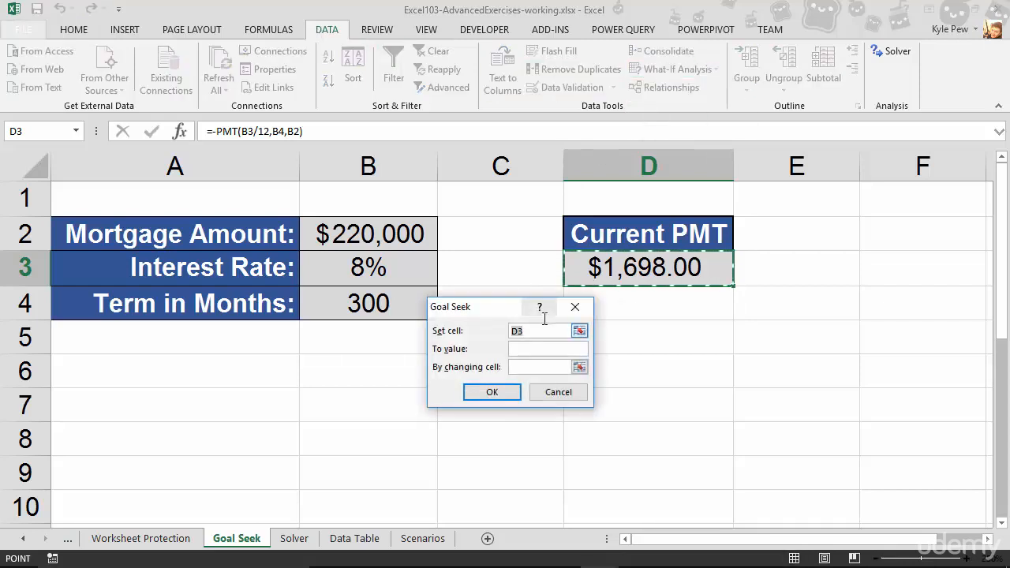
{"action": "type", "text": "11"}
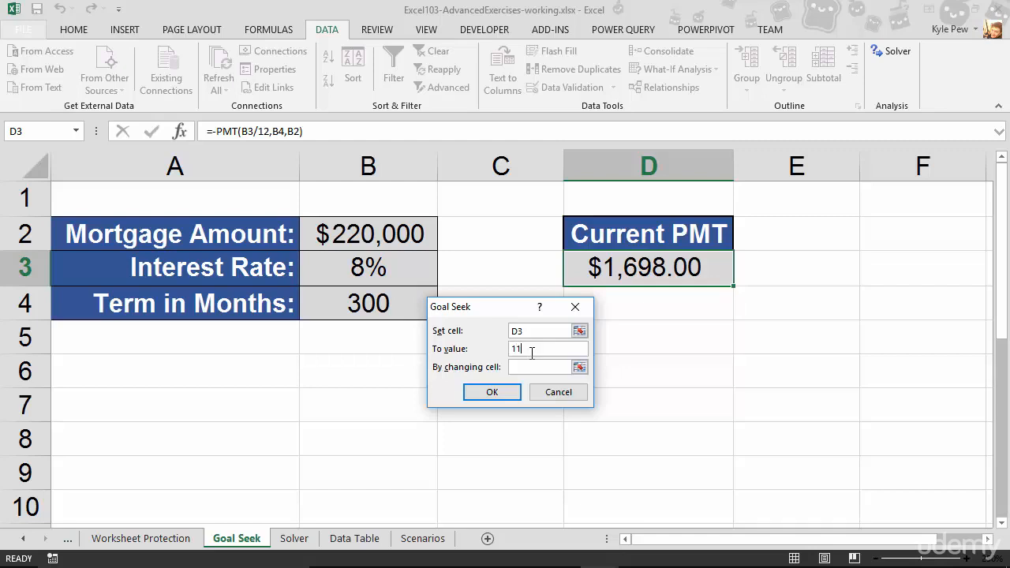
{"action": "type", "text": "00"}
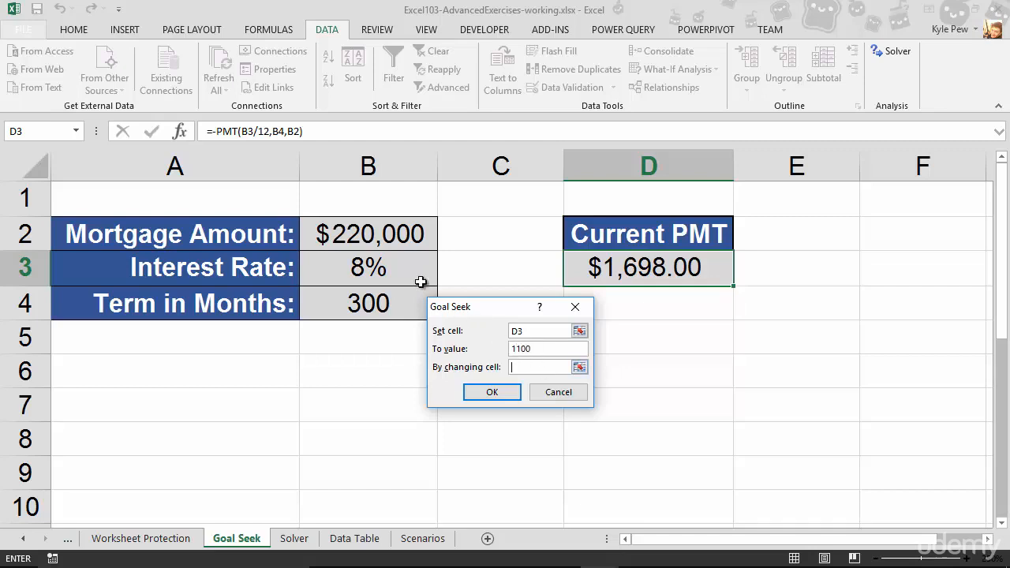
{"action": "left_click", "coordinate": [368, 267]}
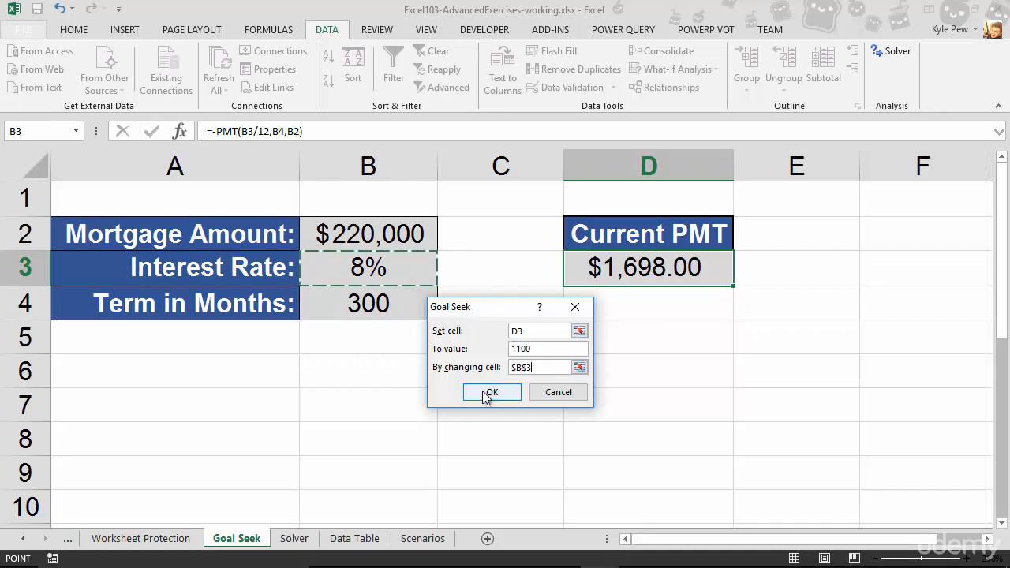
{"action": "left_click", "coordinate": [491, 393]}
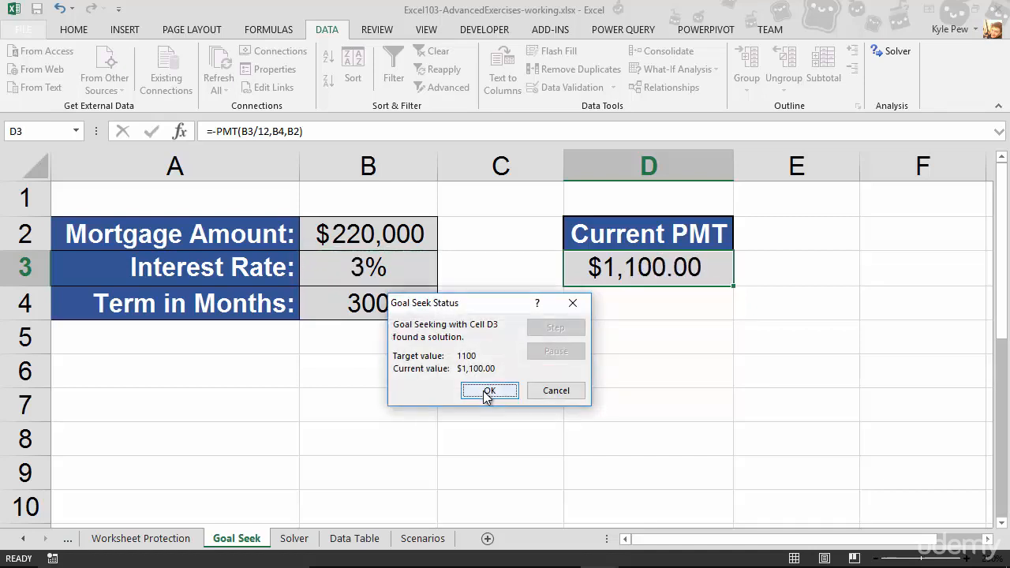
{"action": "mouse_move", "coordinate": [581, 283]}
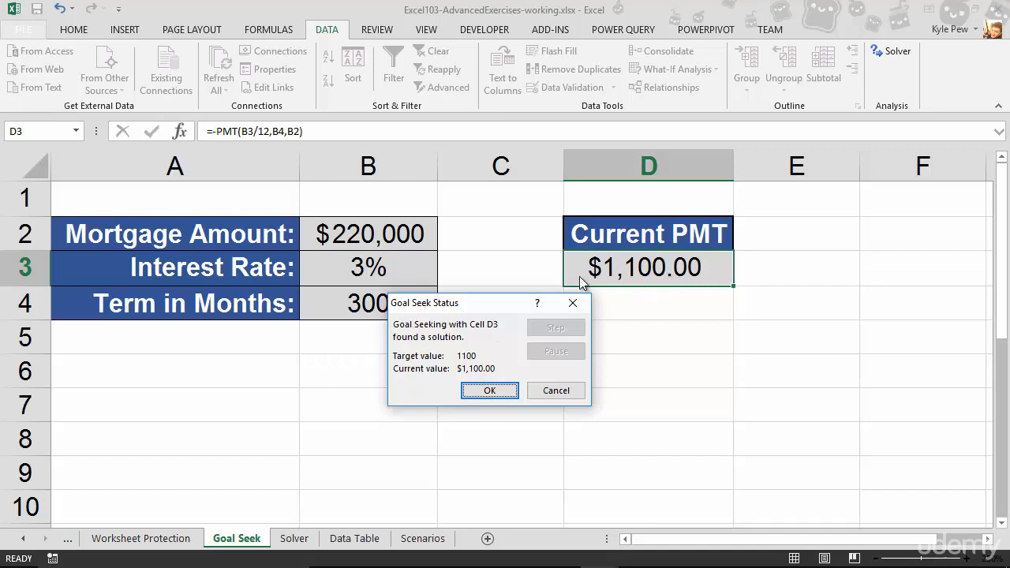
{"action": "mouse_move", "coordinate": [351, 284]}
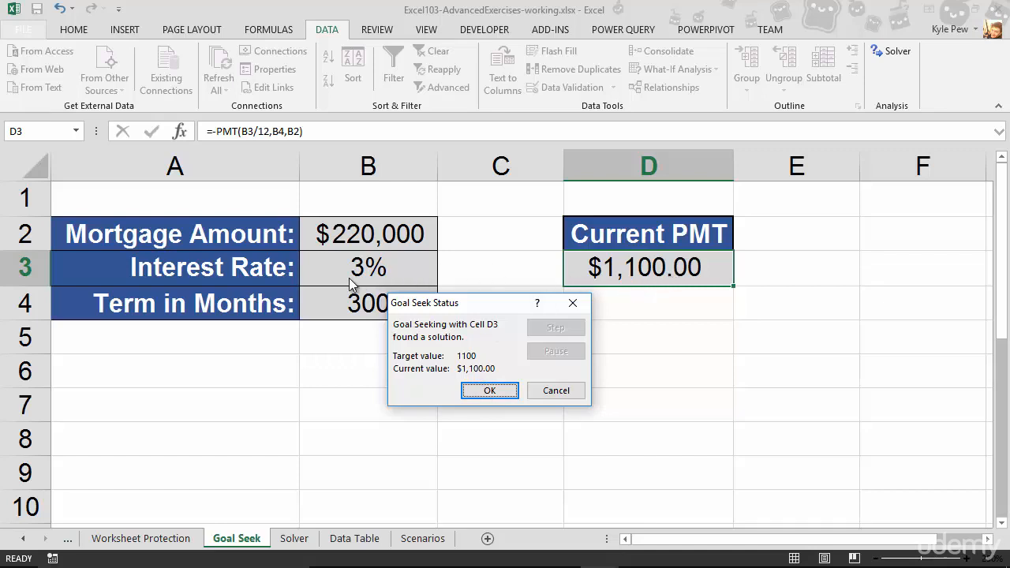